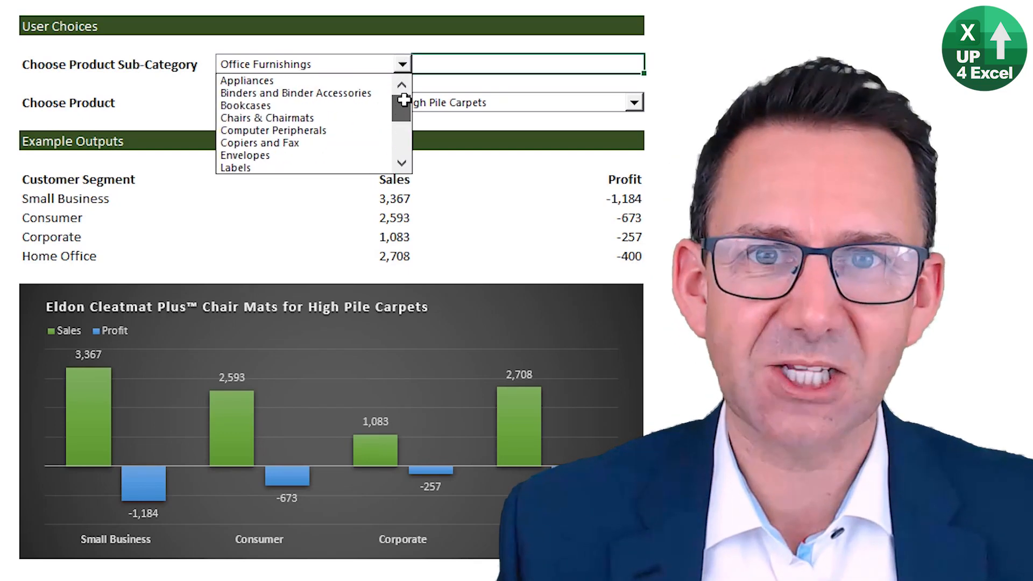
# Choose Computer Peripherals in the Sub-Category drop-down and view its product list
pyautogui.click(274, 130)
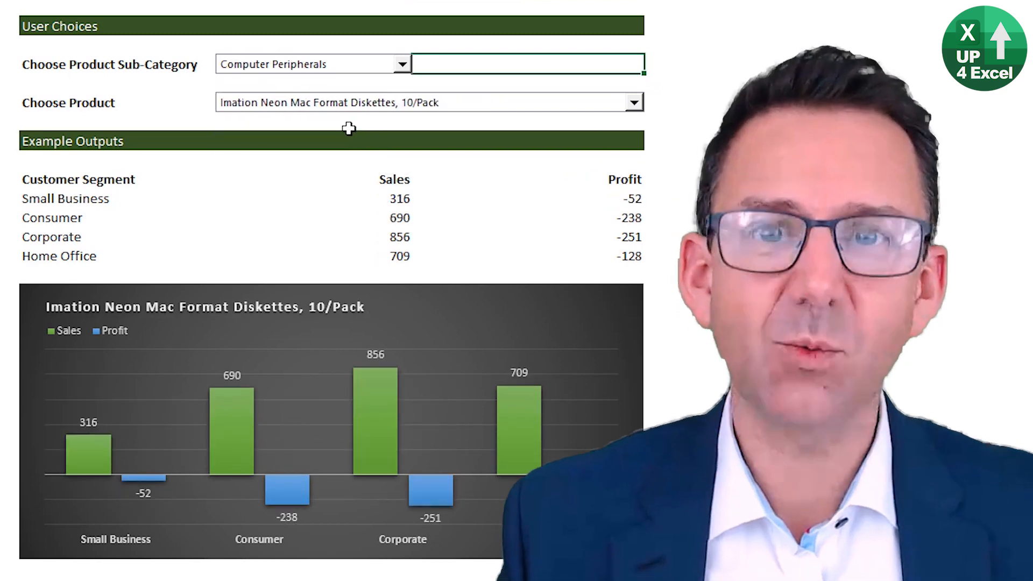
pyautogui.click(633, 101)
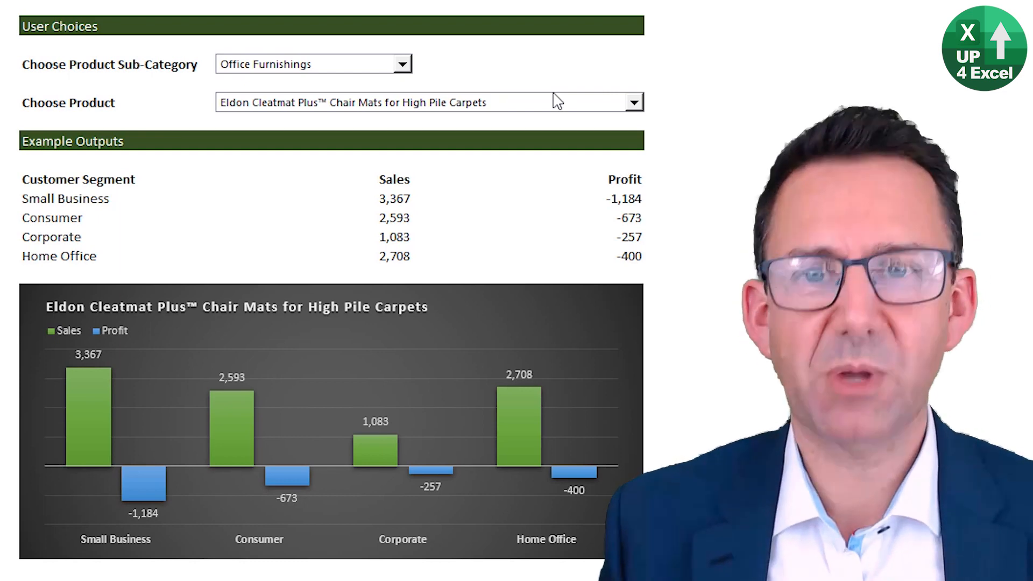
pyautogui.click(313, 63)
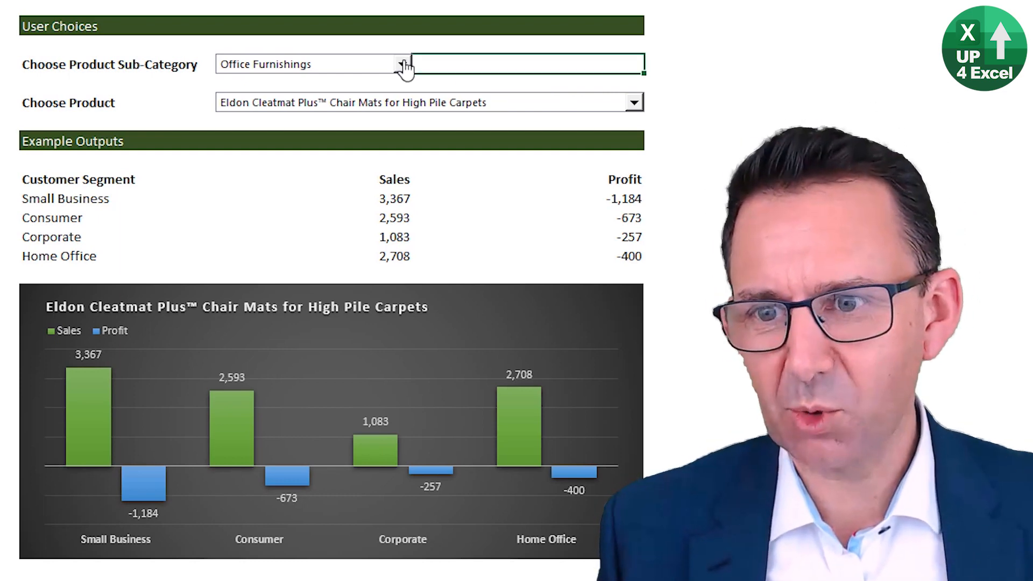
pyautogui.click(402, 64)
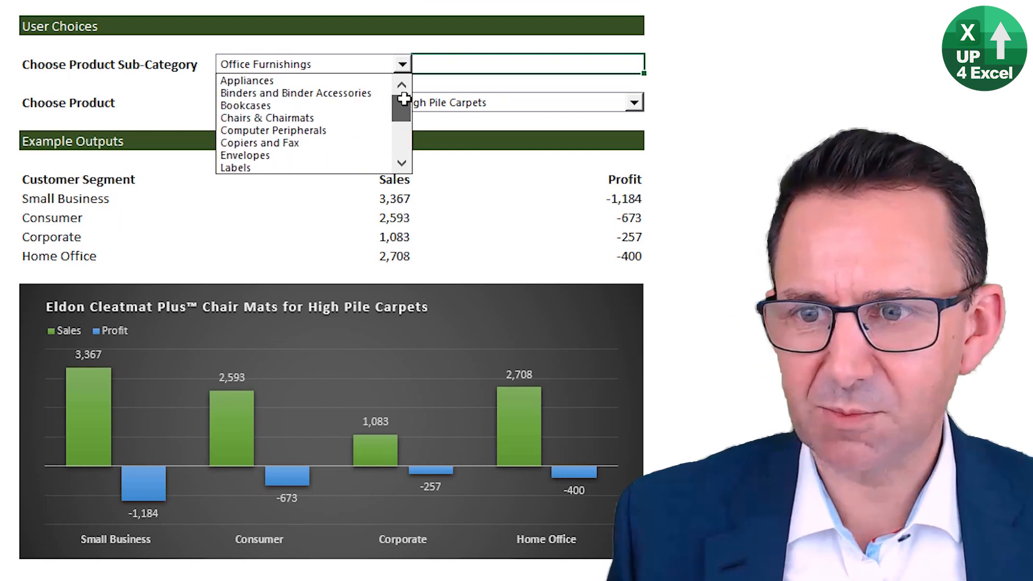
pyautogui.click(272, 130)
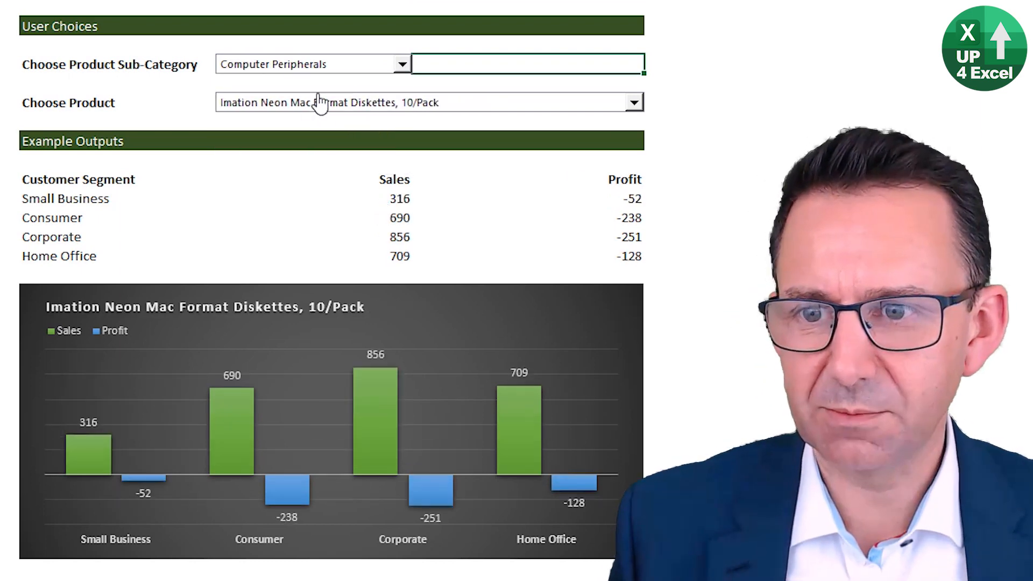
pyautogui.click(632, 101)
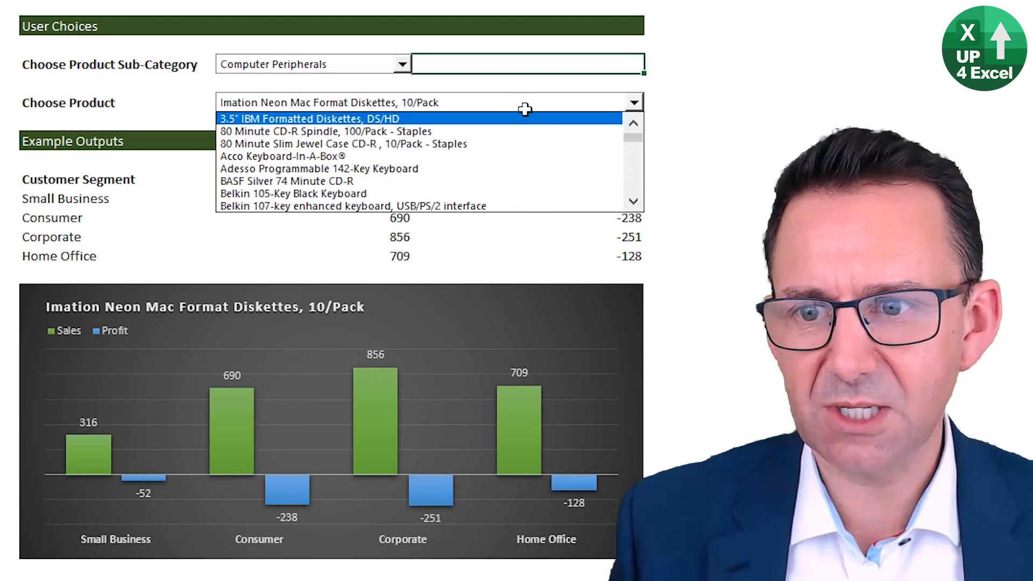
# Switch the sub-category to Office Furnishings to show the Eldon Econocleat chair mats
pyautogui.click(401, 63)
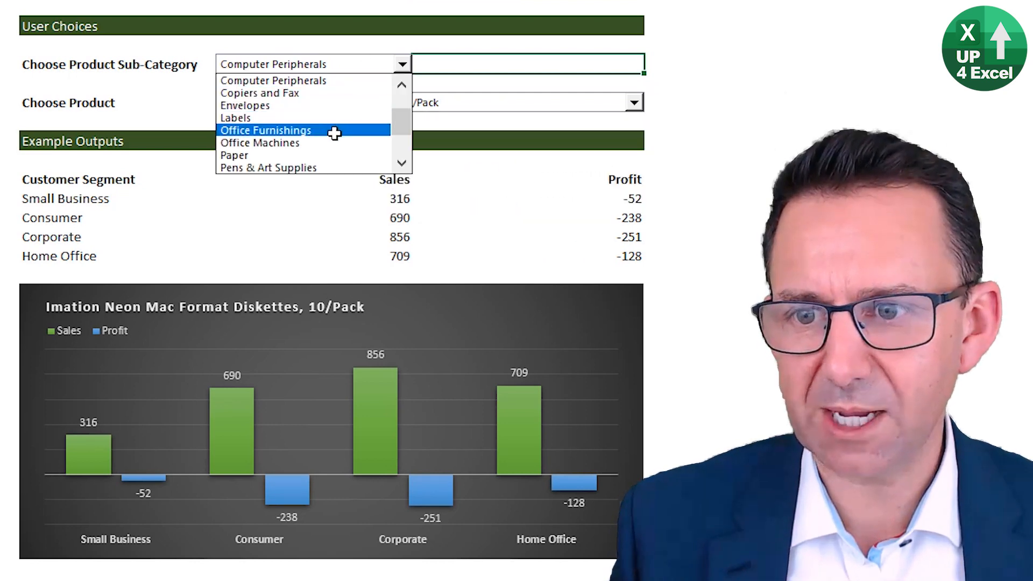
pyautogui.click(266, 130)
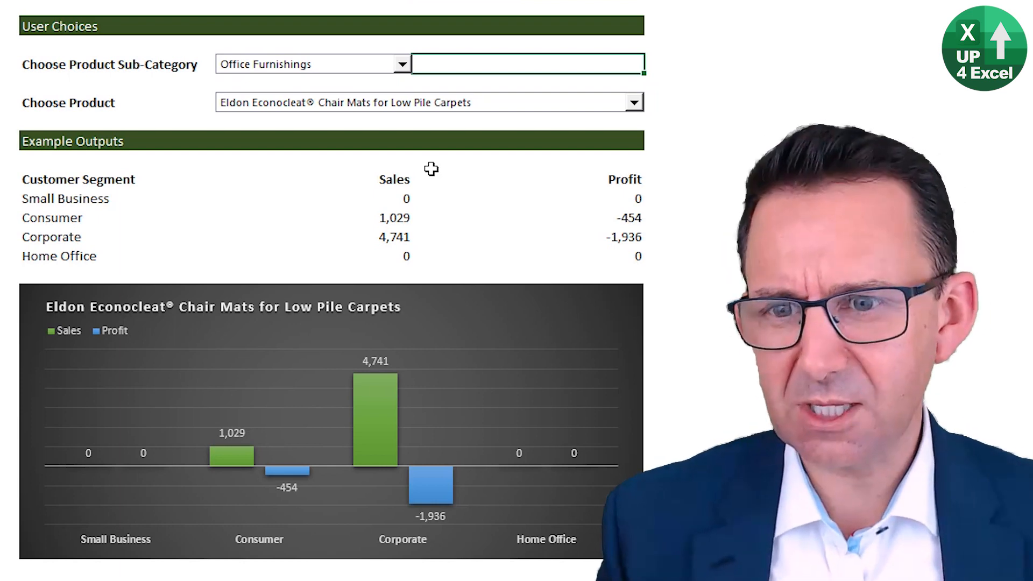
pyautogui.moveTo(313, 107)
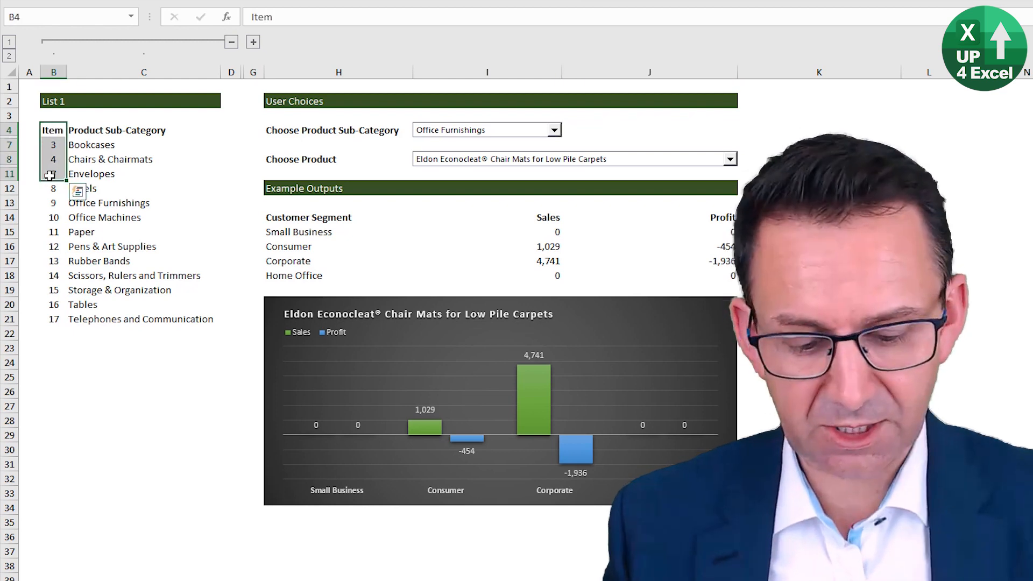
# Unhide the grouped helper rows and view the drop-down's Format Control source range and cell link
pyautogui.press('ctrl+shift+9')
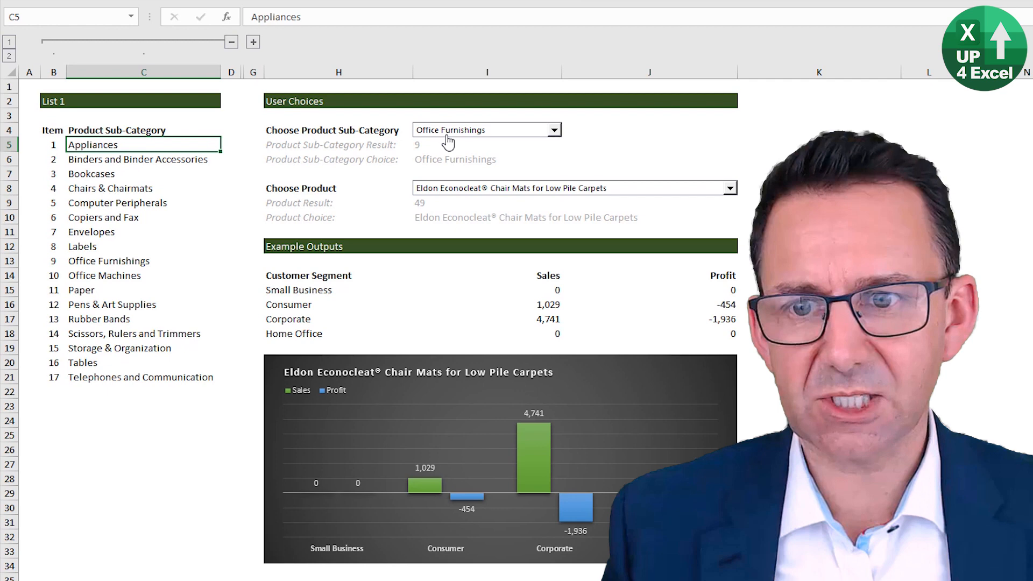
pyautogui.rightClick(487, 129)
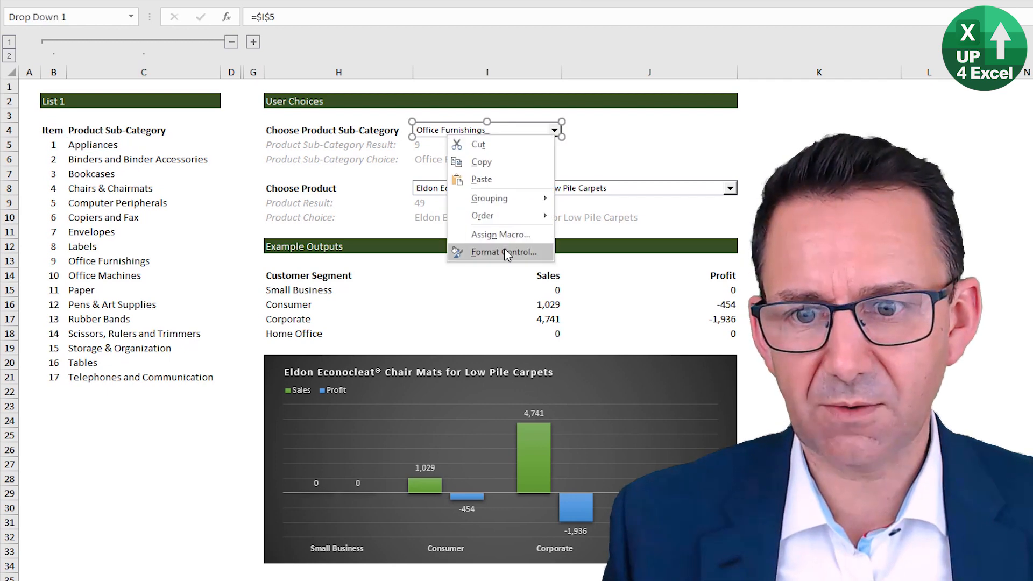
pyautogui.click(503, 251)
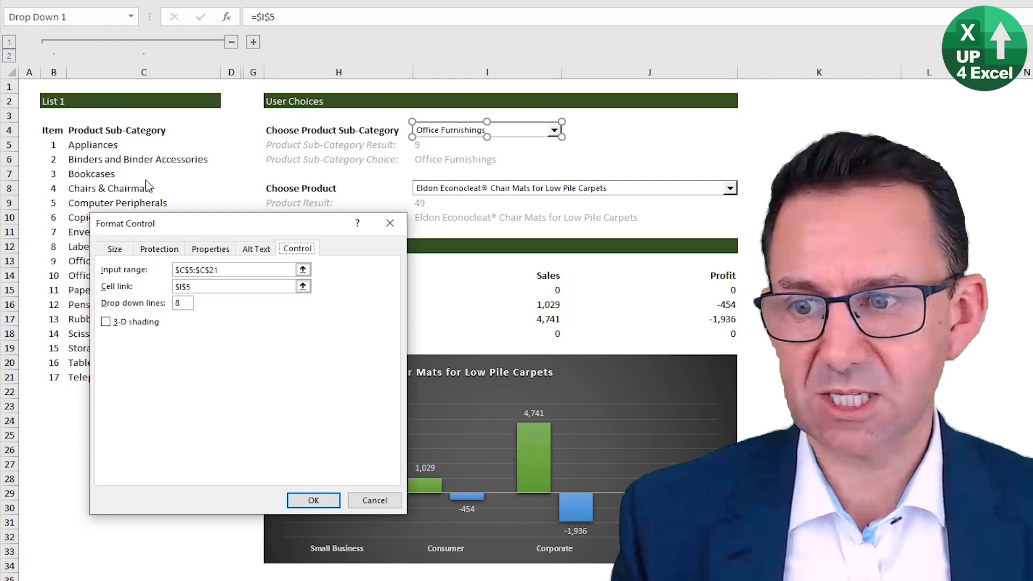
pyautogui.moveTo(326, 472)
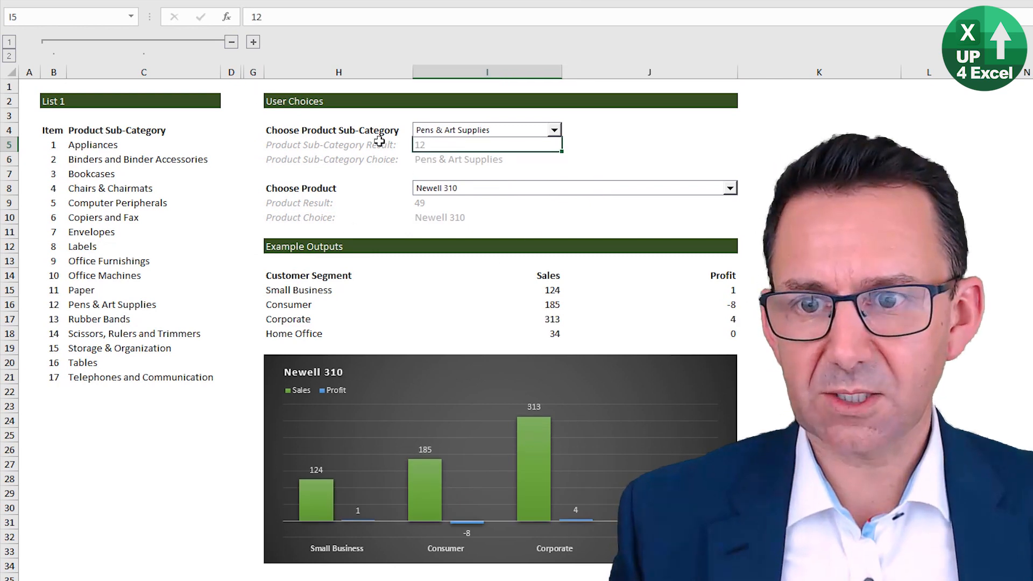
# Inspect the drop-down's assigned DropDown1_Change macro and cancel without changes
pyautogui.click(486, 160)
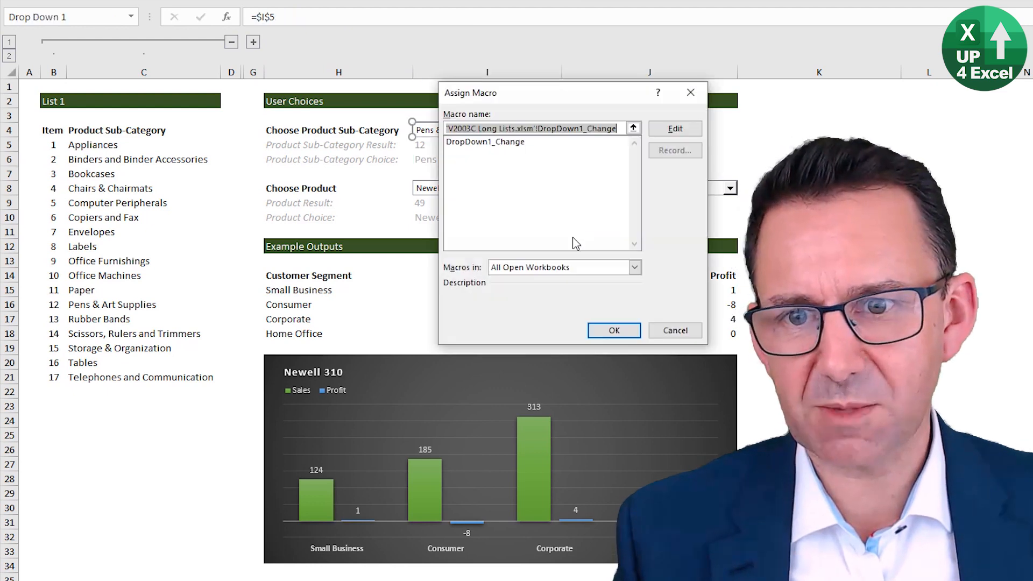
pyautogui.click(484, 142)
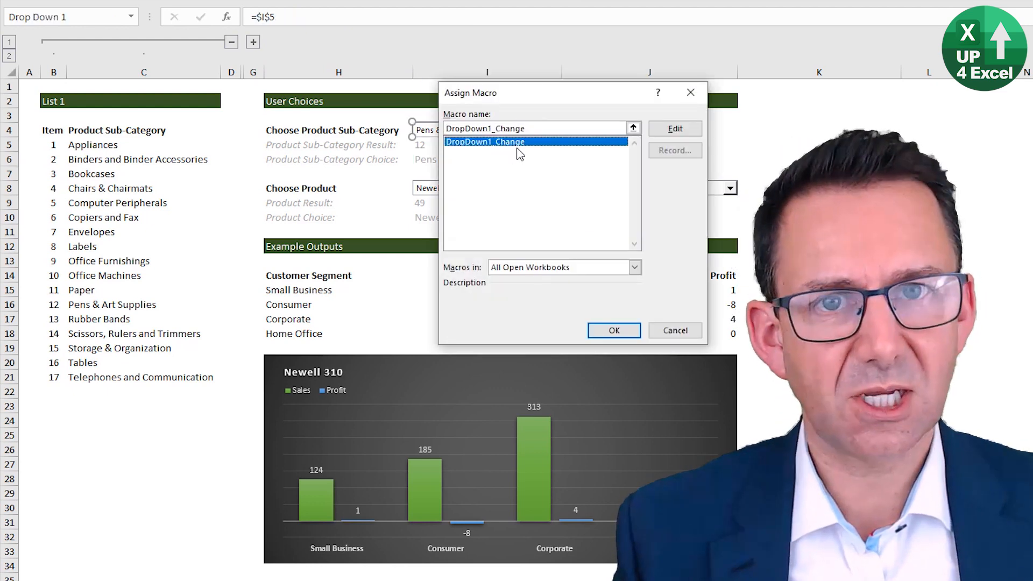
pyautogui.moveTo(675, 330)
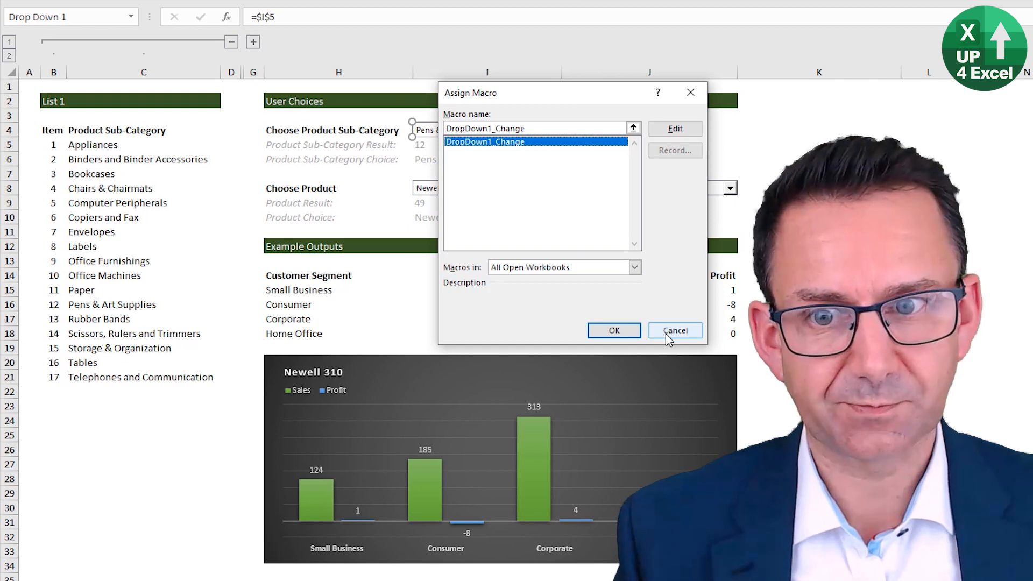
pyautogui.click(673, 331)
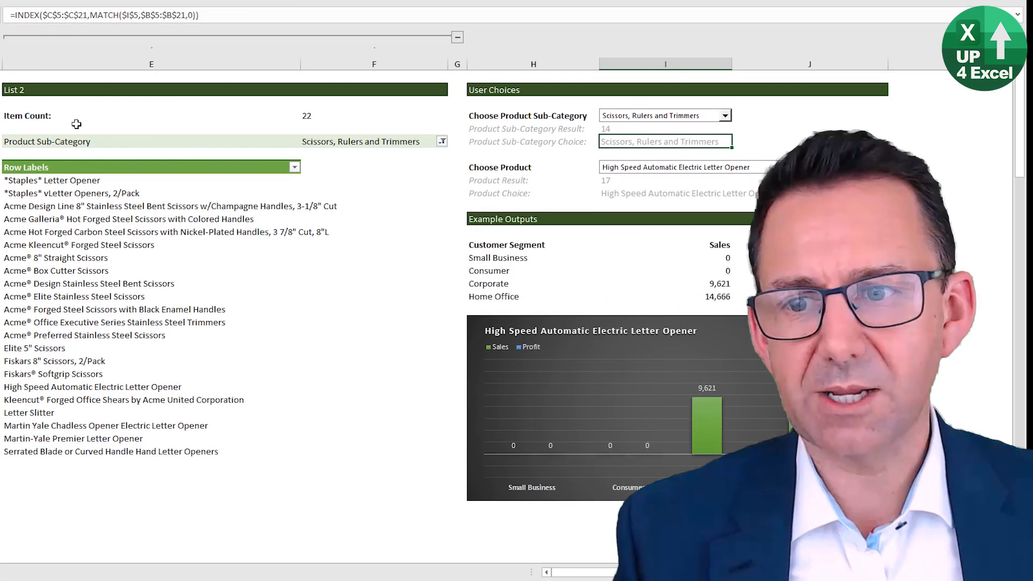
# Filter the List 2 pivot's Product Sub-Category to Computer Peripherals, then Copiers and Fax
pyautogui.click(90, 283)
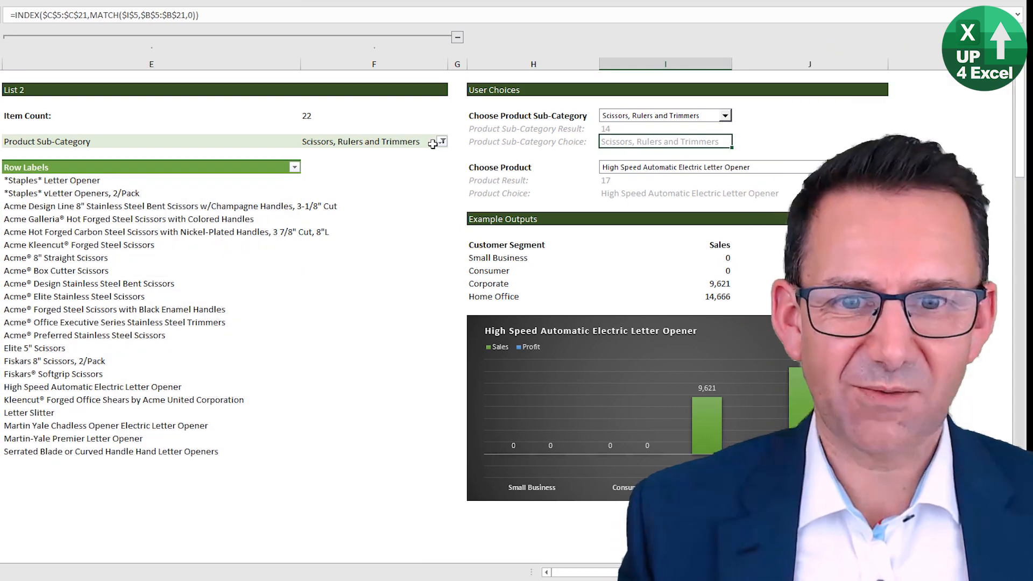
pyautogui.click(441, 142)
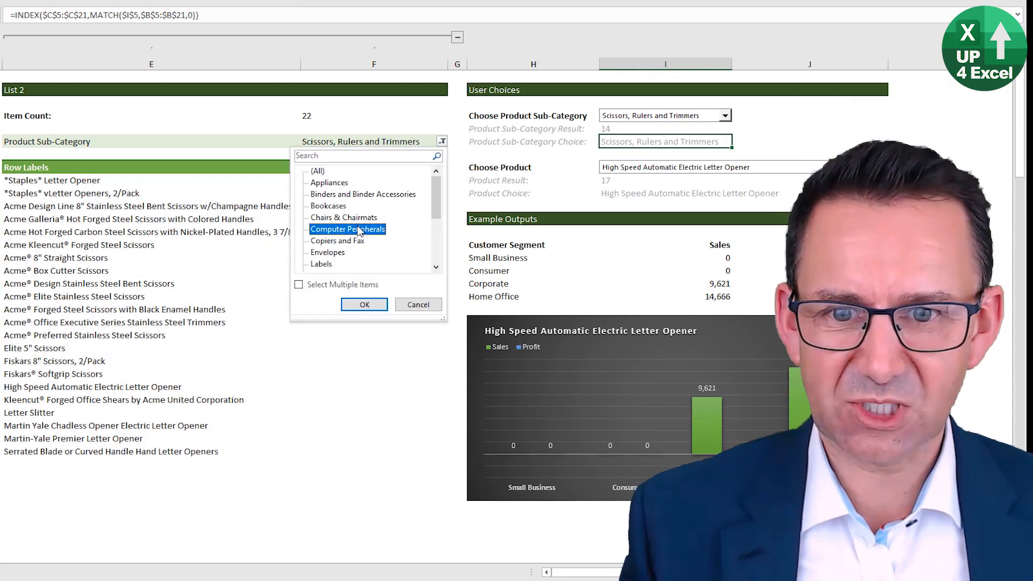
pyautogui.click(348, 228)
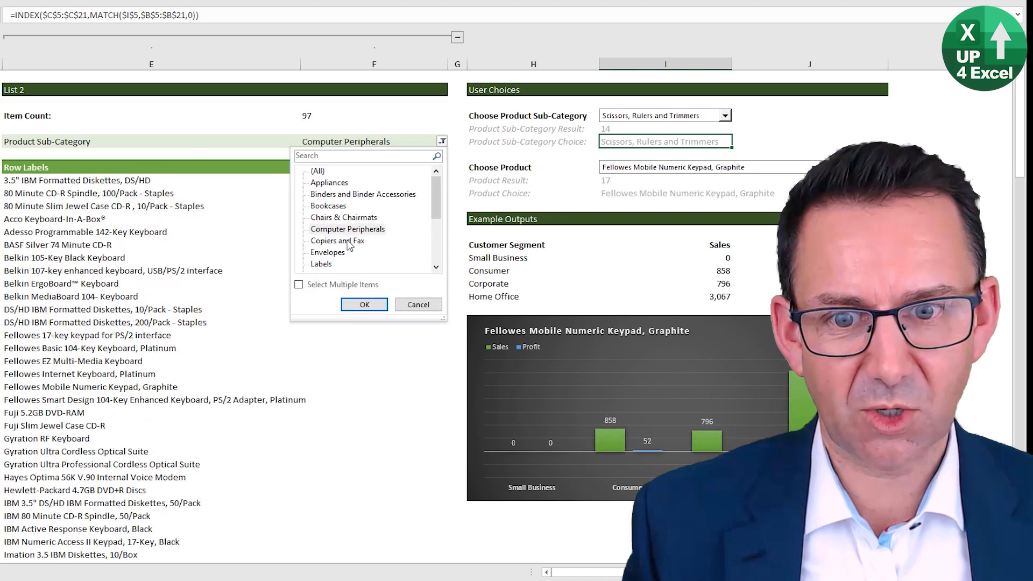
pyautogui.click(364, 305)
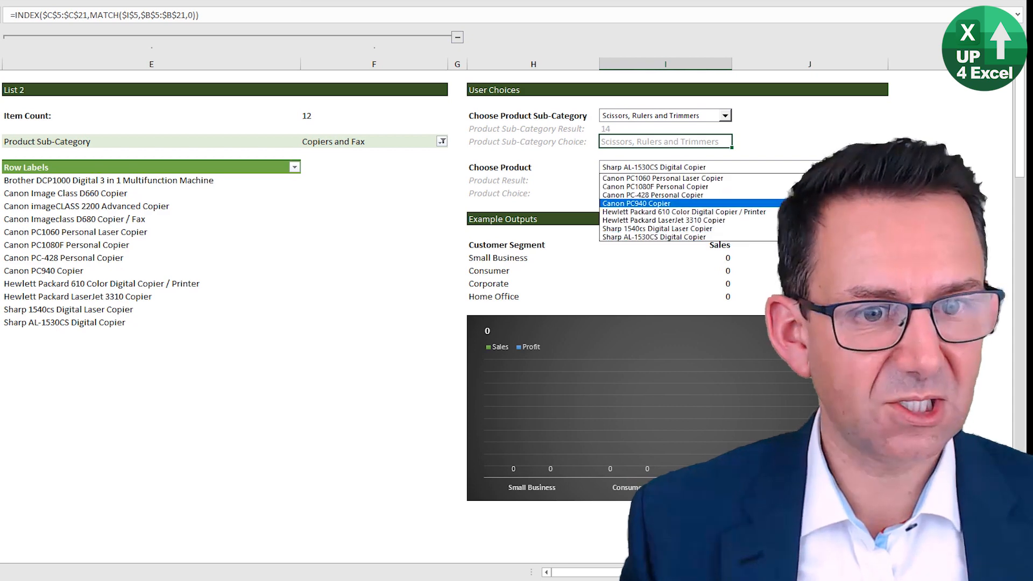
pyautogui.click(653, 237)
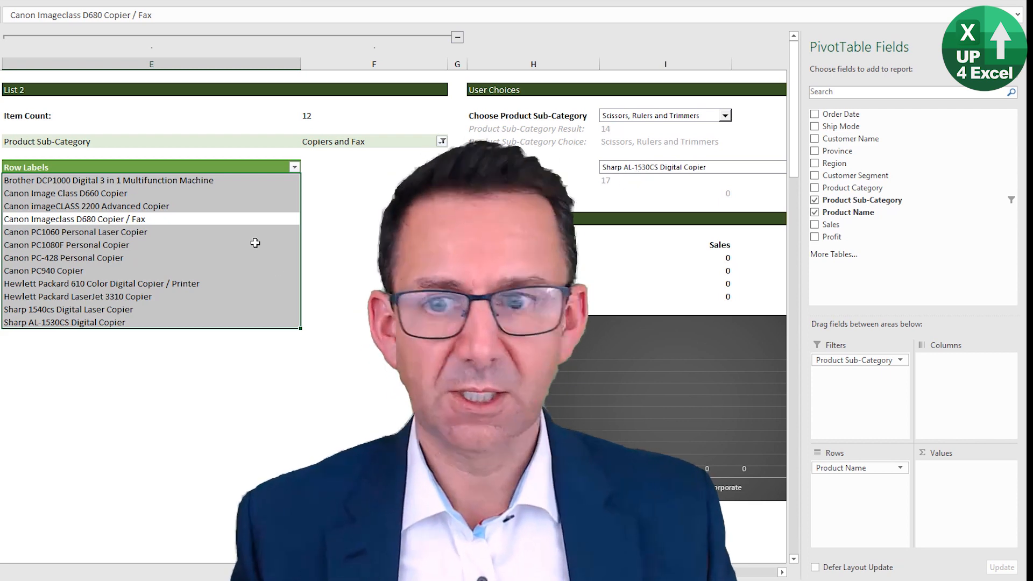
pyautogui.rightClick(652, 167)
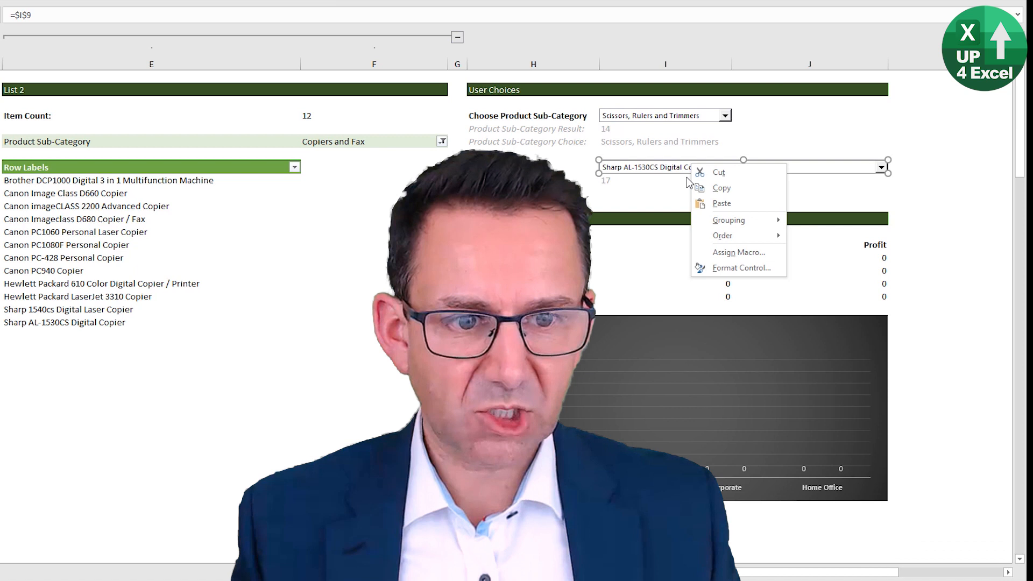
pyautogui.moveTo(738, 252)
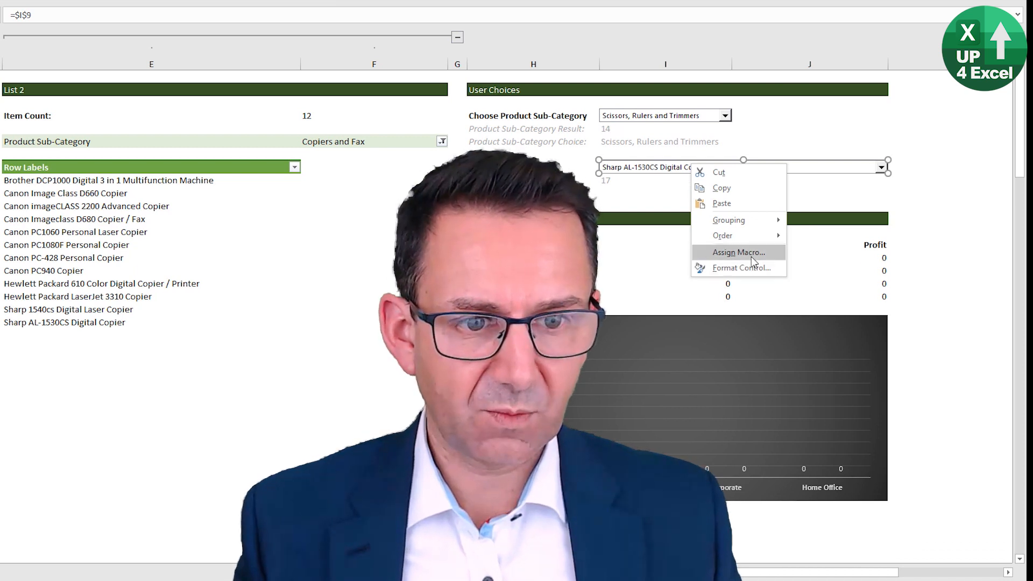
pyautogui.click(738, 252)
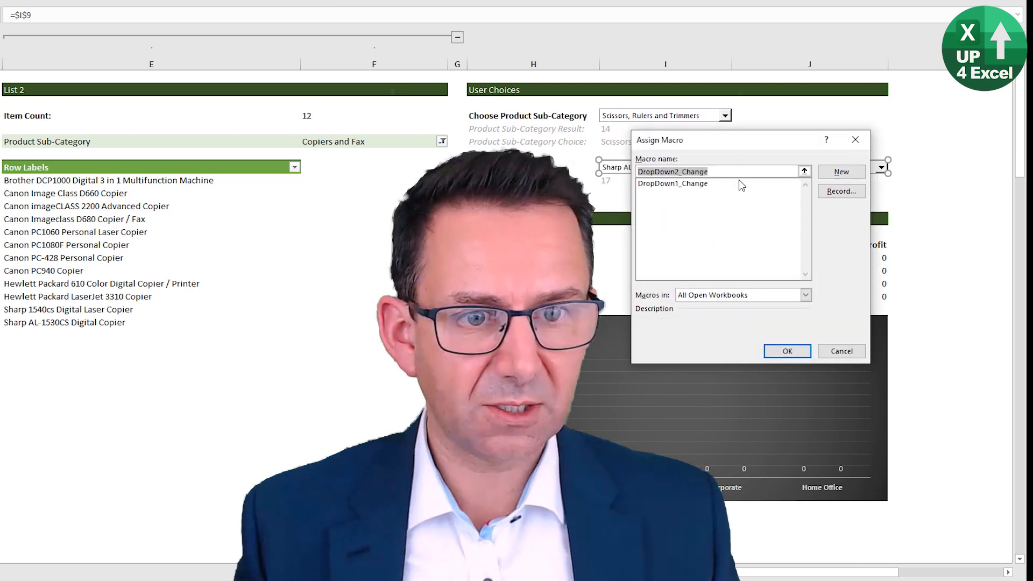
pyautogui.click(671, 183)
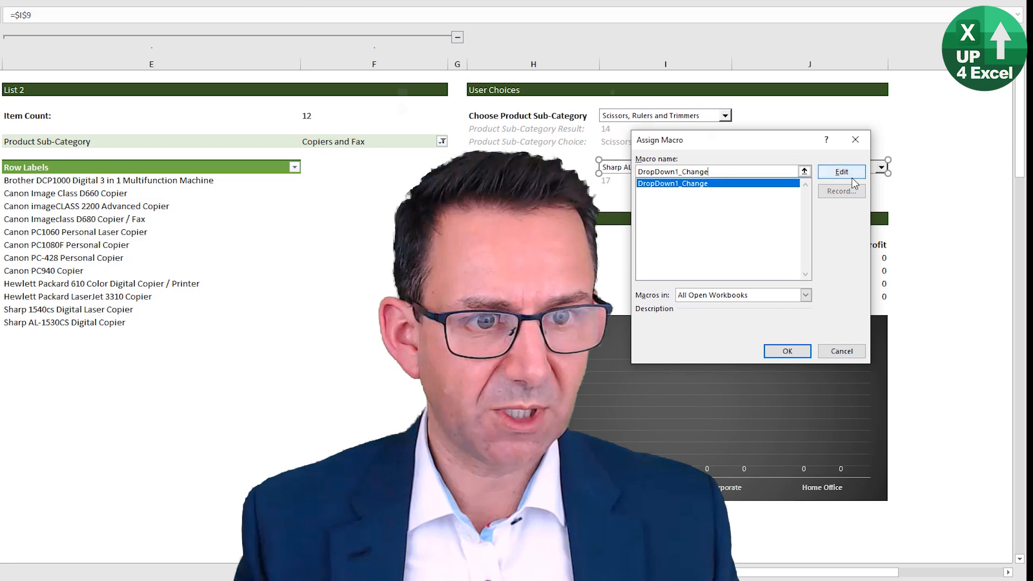
pyautogui.click(841, 172)
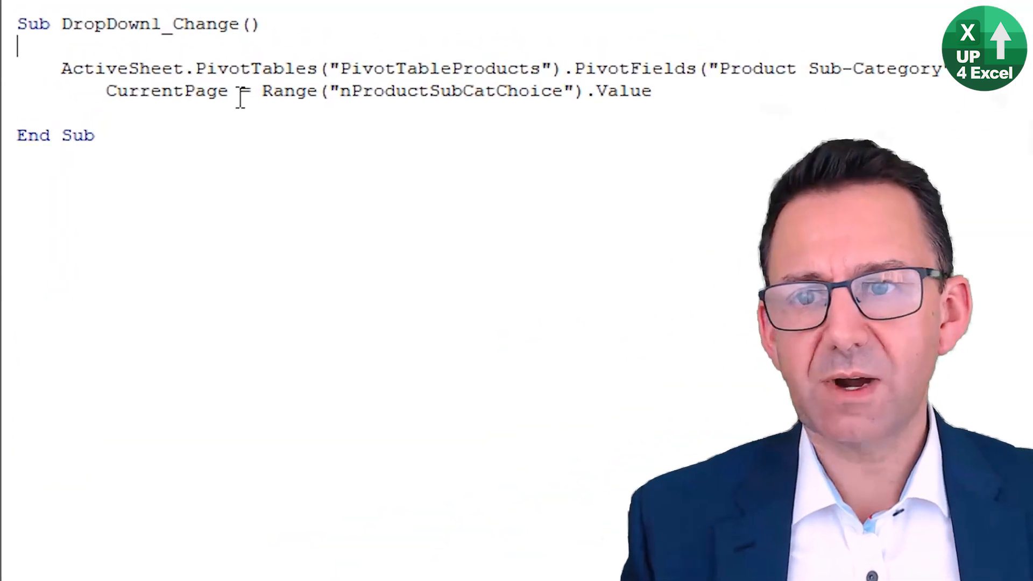
pyautogui.press('Alt+Tab')
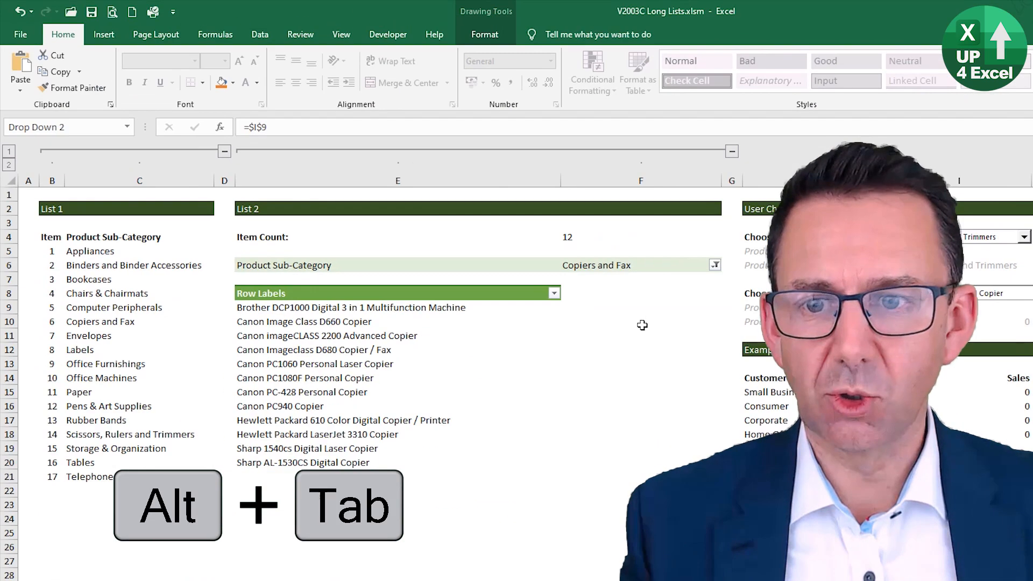
# Record a macro on the Developer tab that sets the pivot's Product Sub-Category filter to Bookcases
pyautogui.click(107, 55)
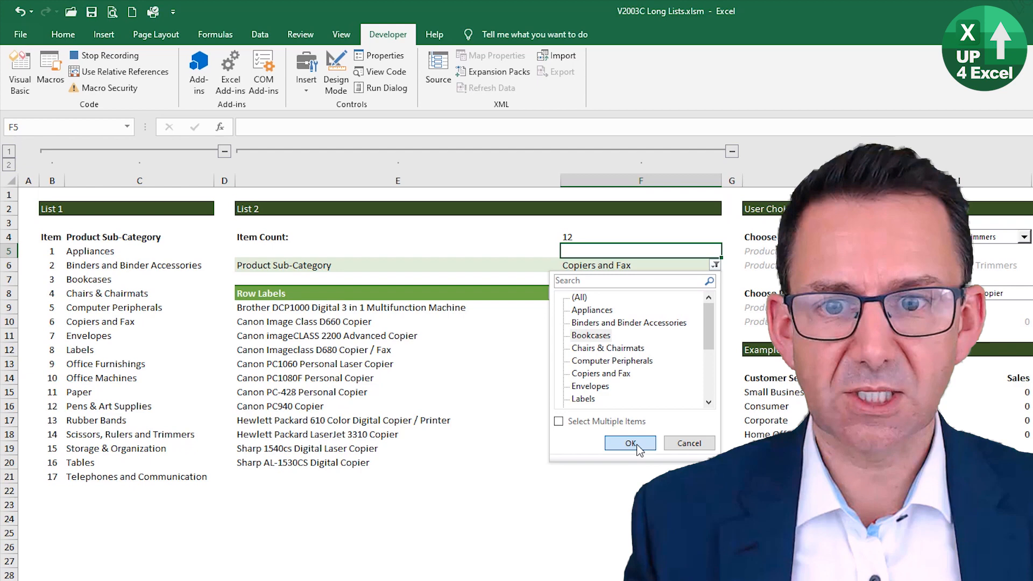
pyautogui.click(630, 442)
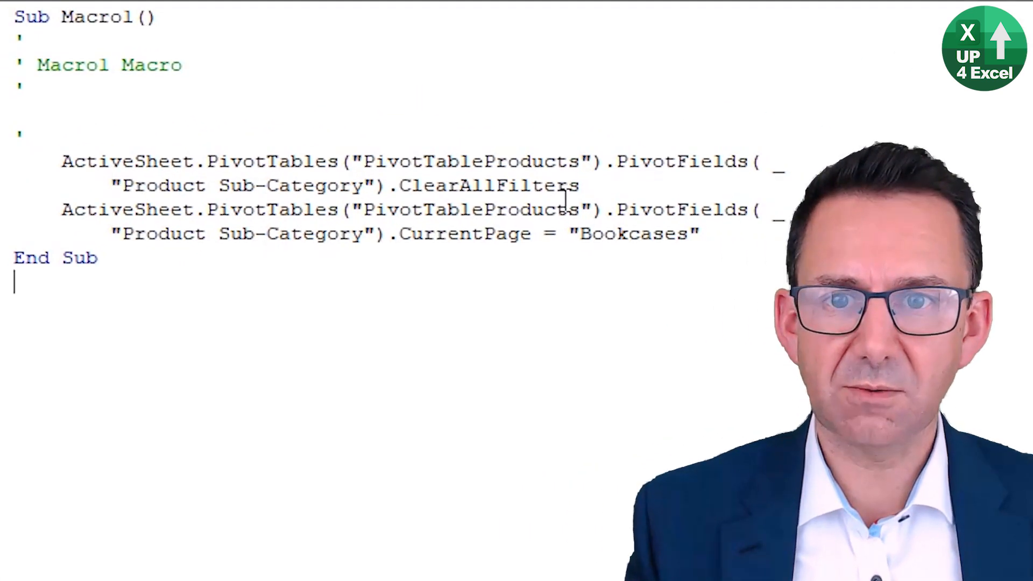
# Delete the ClearAllFilters line, keep the CurrentPage Bookcases line under DropDown1_Change, and return to Excel
pyautogui.moveTo(59, 161); pyautogui.dragTo(580, 186)
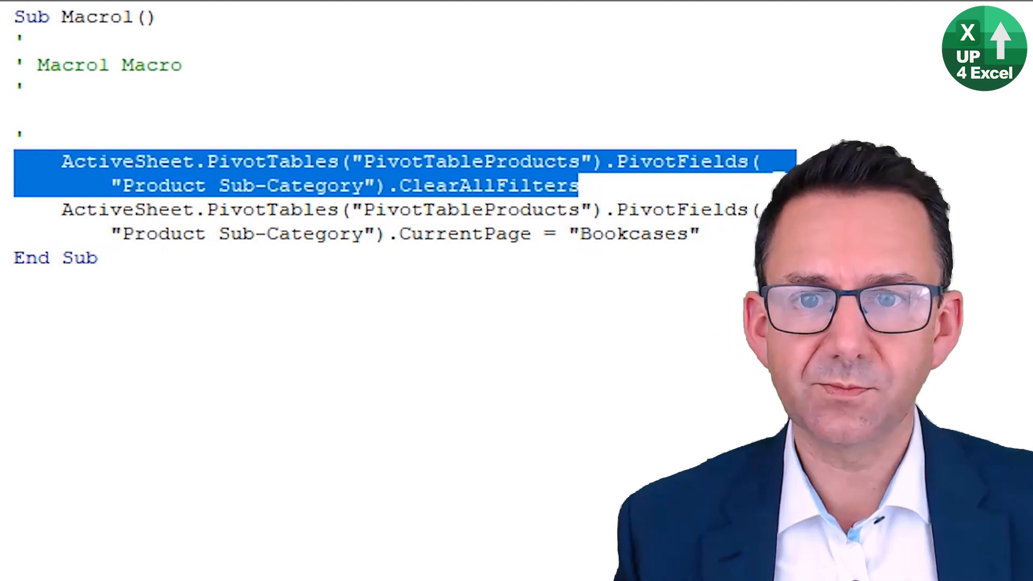
pyautogui.press('Delete')
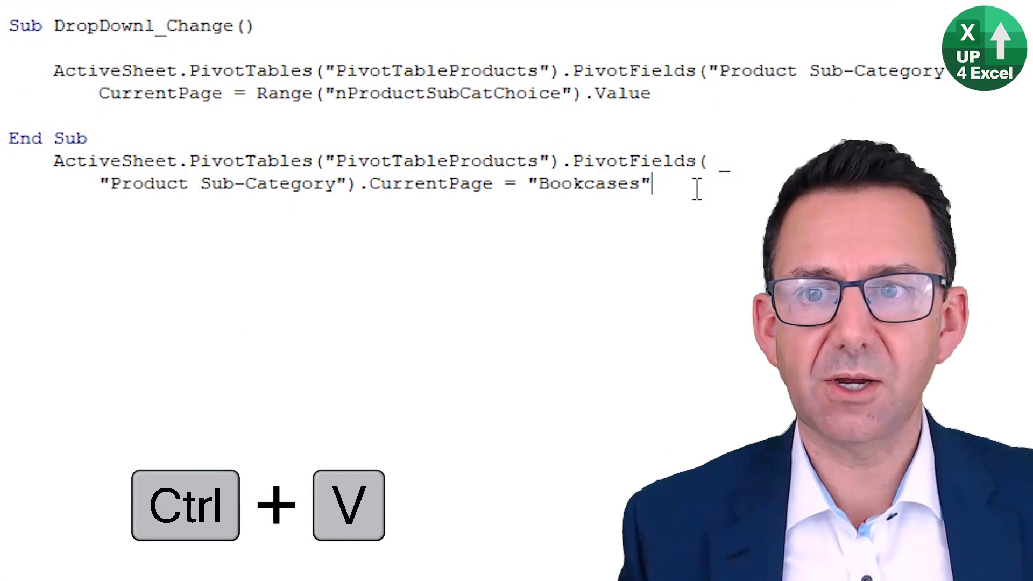
pyautogui.press('ctrl+Right')
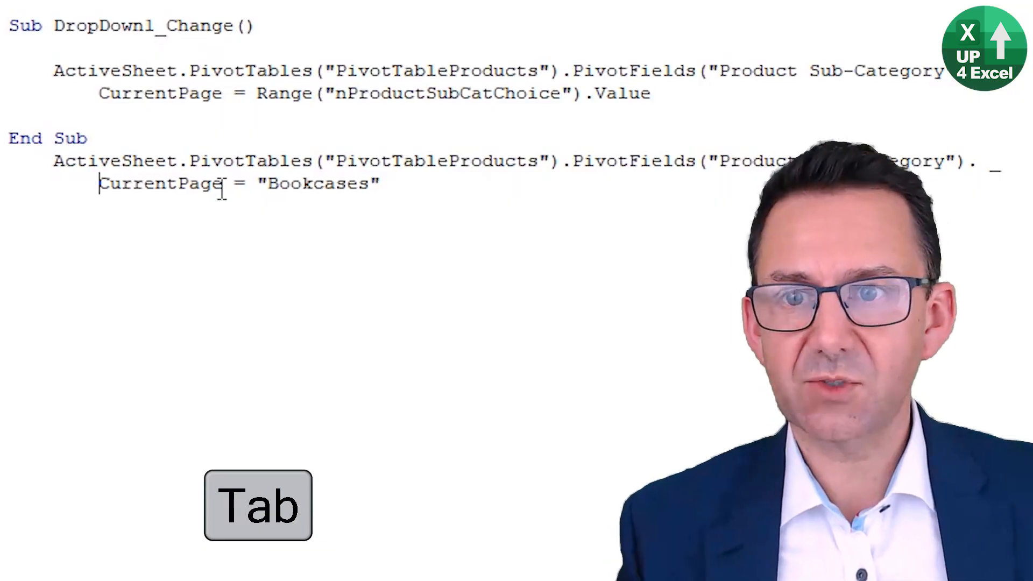
pyautogui.doubleClick(318, 182)
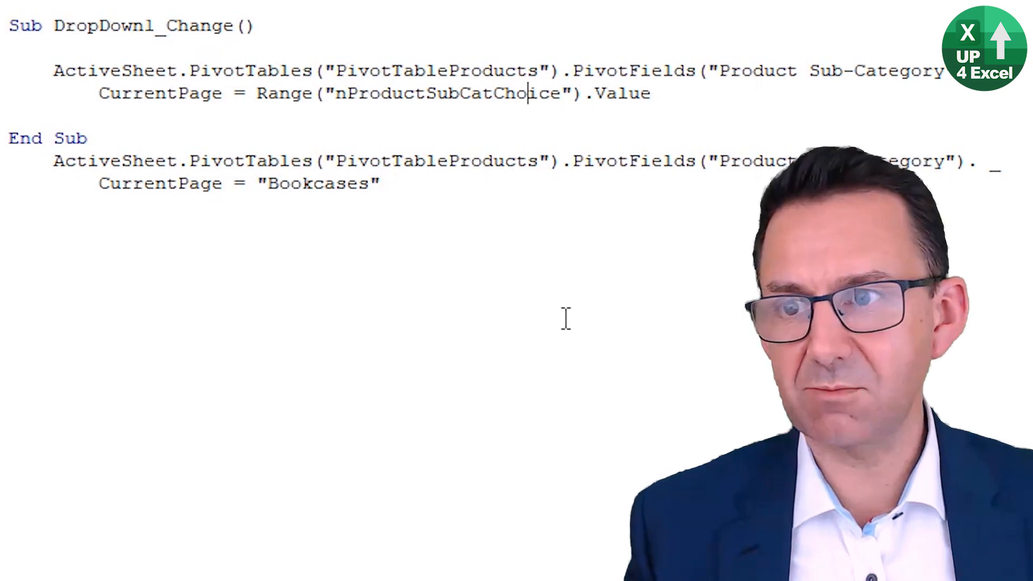
pyautogui.press('alt+tab')
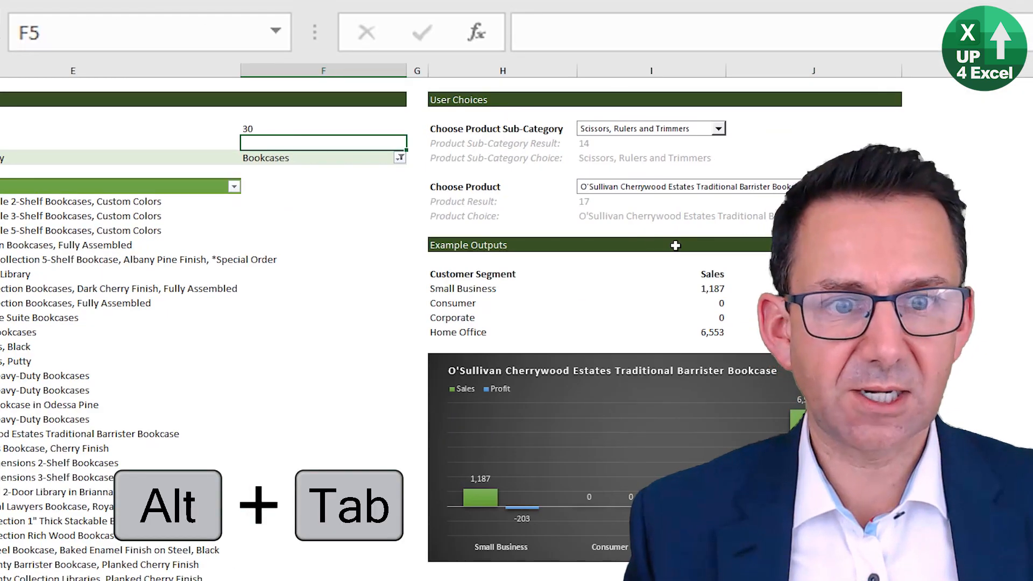
# Pick Storage & Organization in the sub-category drop-down so the pivot lists its 87 products
pyautogui.click(651, 157)
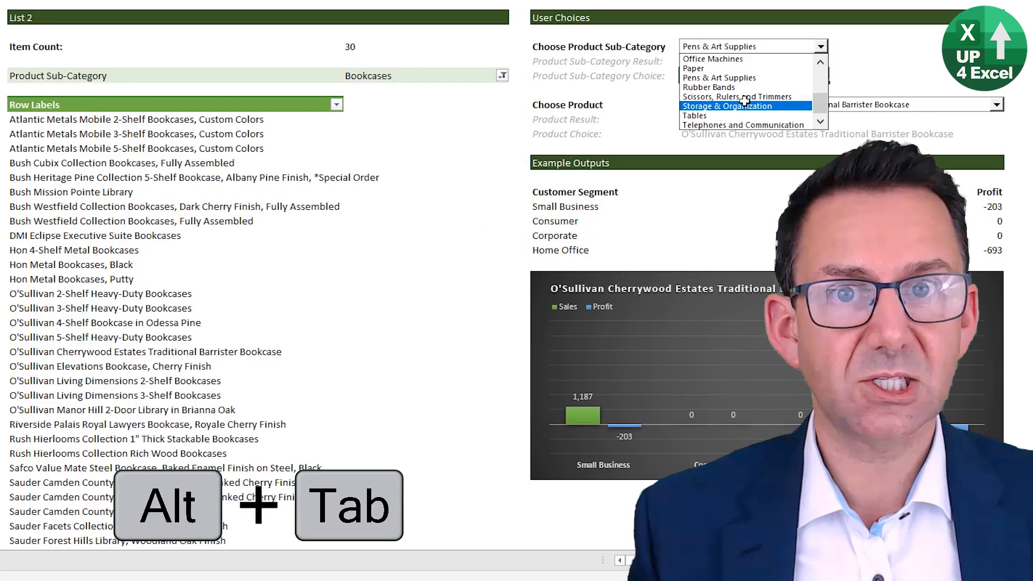
pyautogui.click(728, 106)
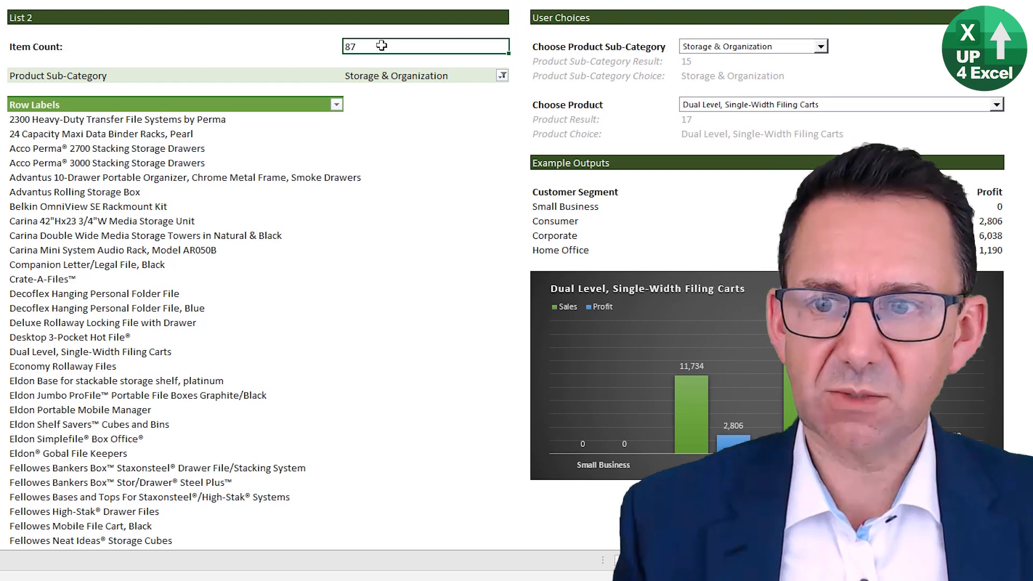
pyautogui.press('F2')
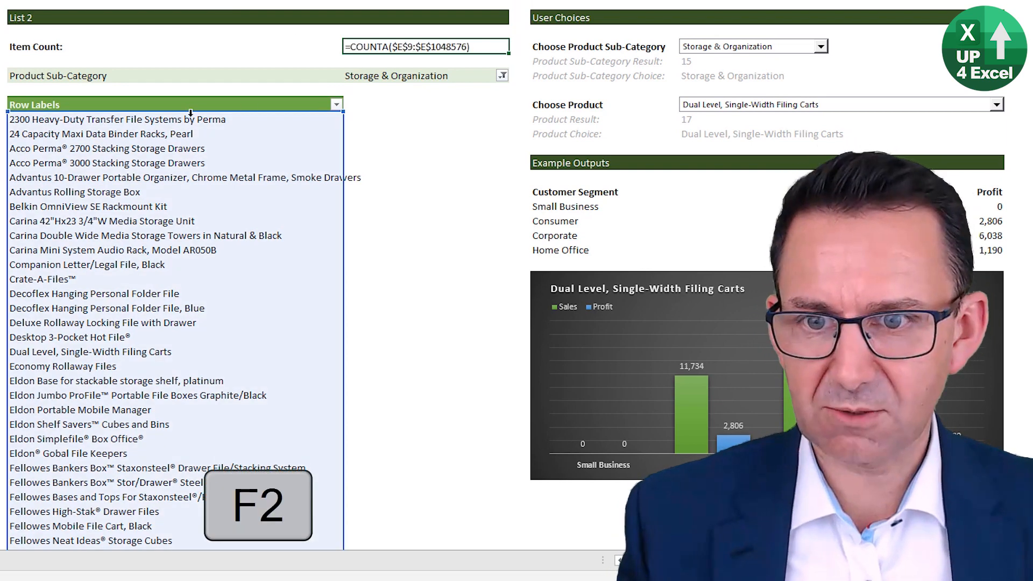
pyautogui.scroll(-3)
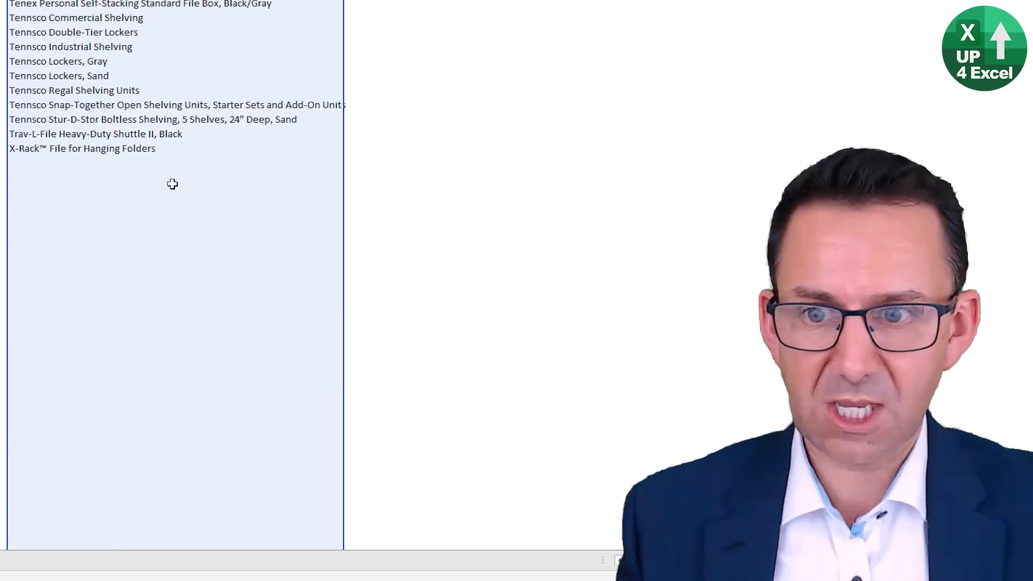
pyautogui.press('Ctrl+Home')
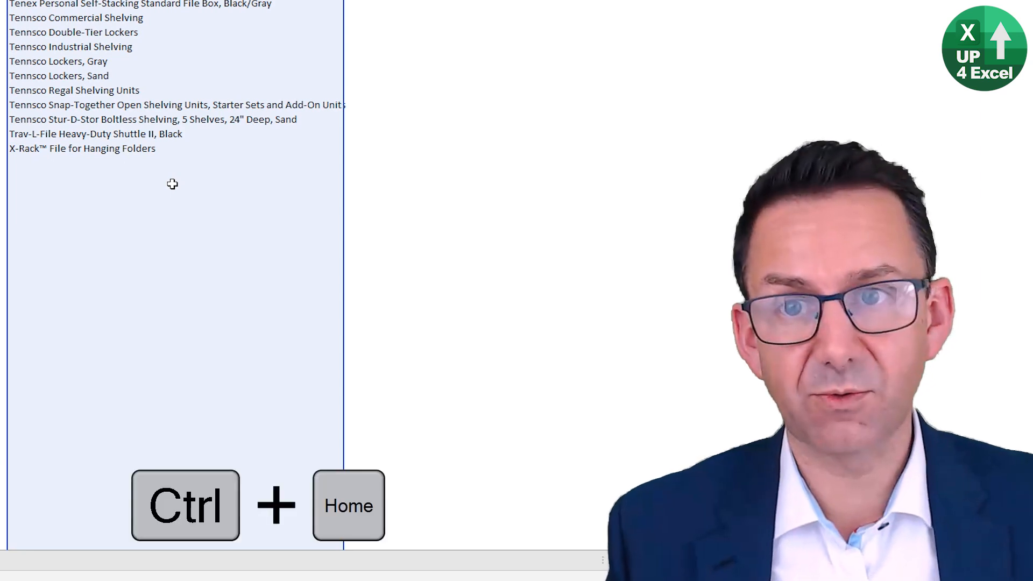
pyautogui.press('ctrl+Home')
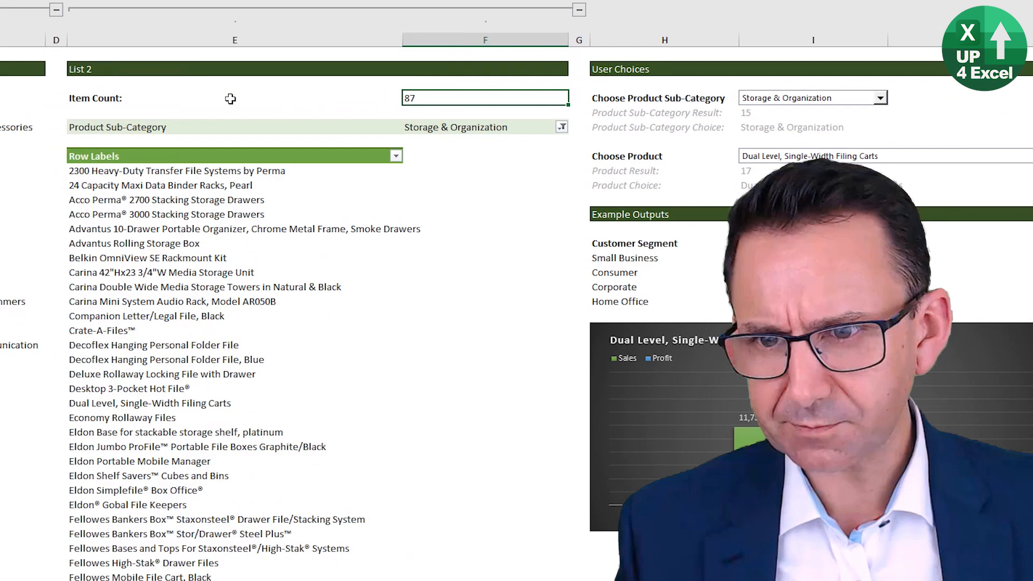
pyautogui.click(362, 10)
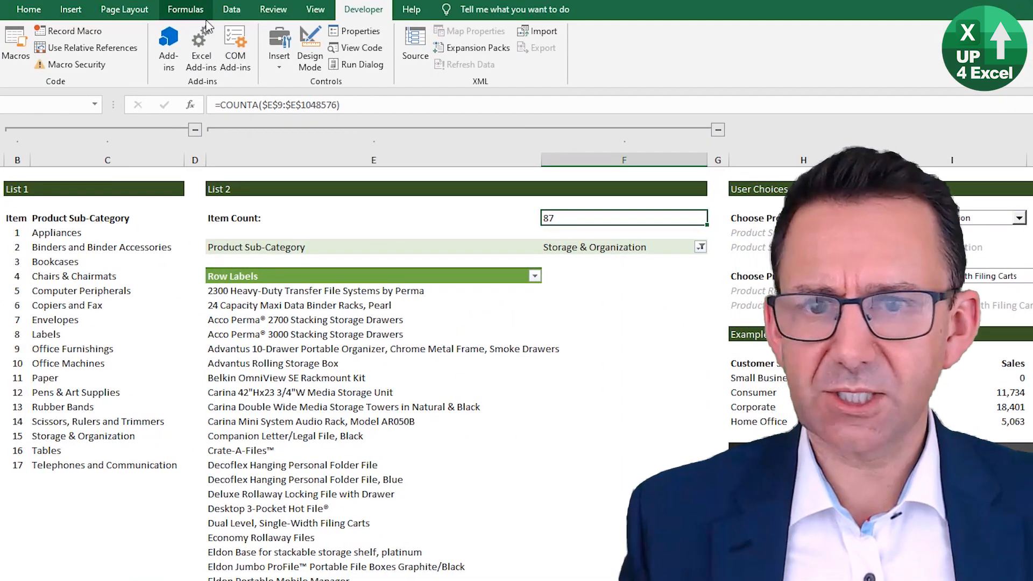
# Review nProducts in Name Manager as =OFFSET('Long Lists'!$E$8,1,0,'Long Lists'!$F$4,1) and close it
pyautogui.click(186, 9)
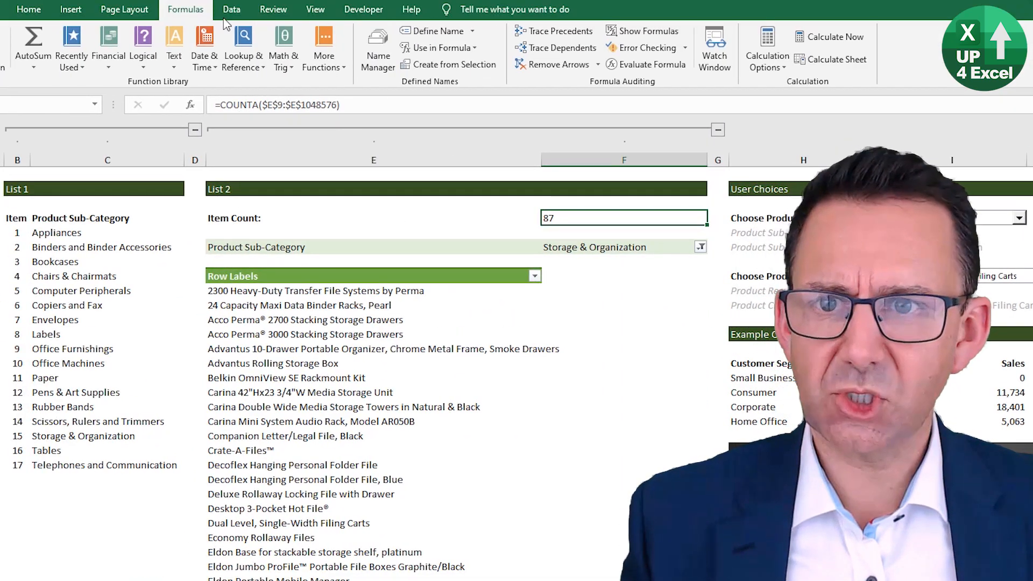
pyautogui.click(378, 48)
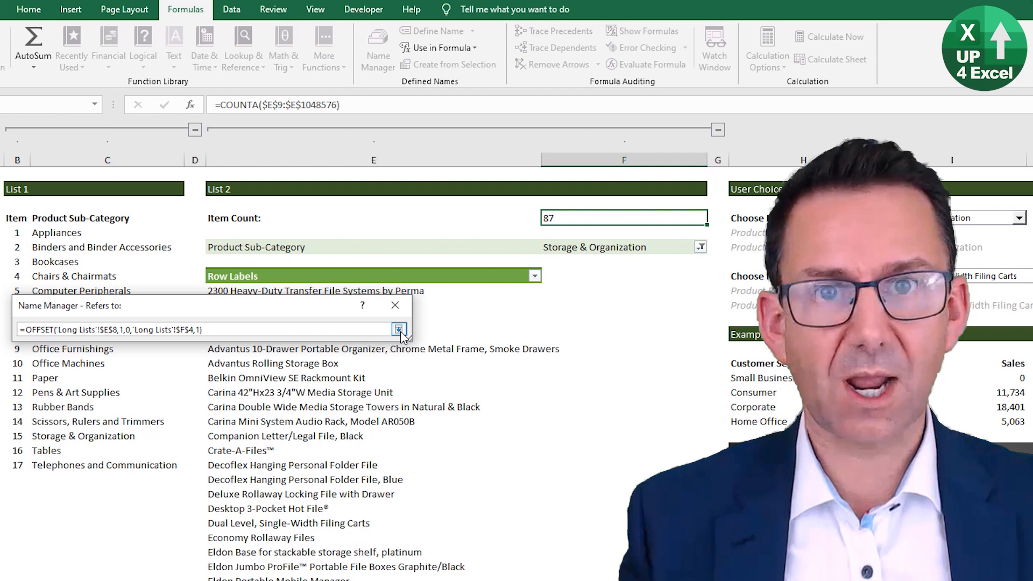
pyautogui.click(400, 329)
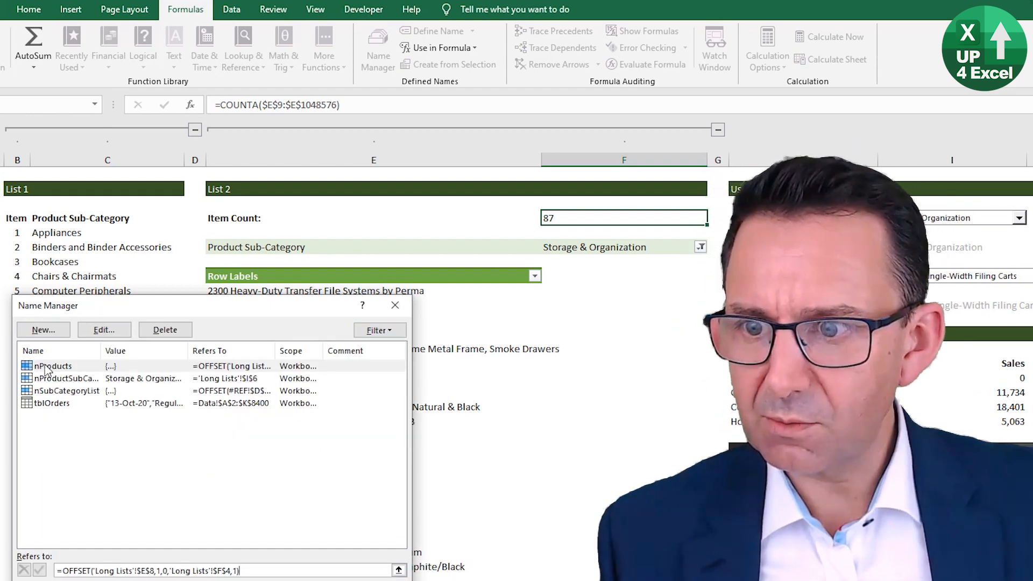
pyautogui.click(394, 304)
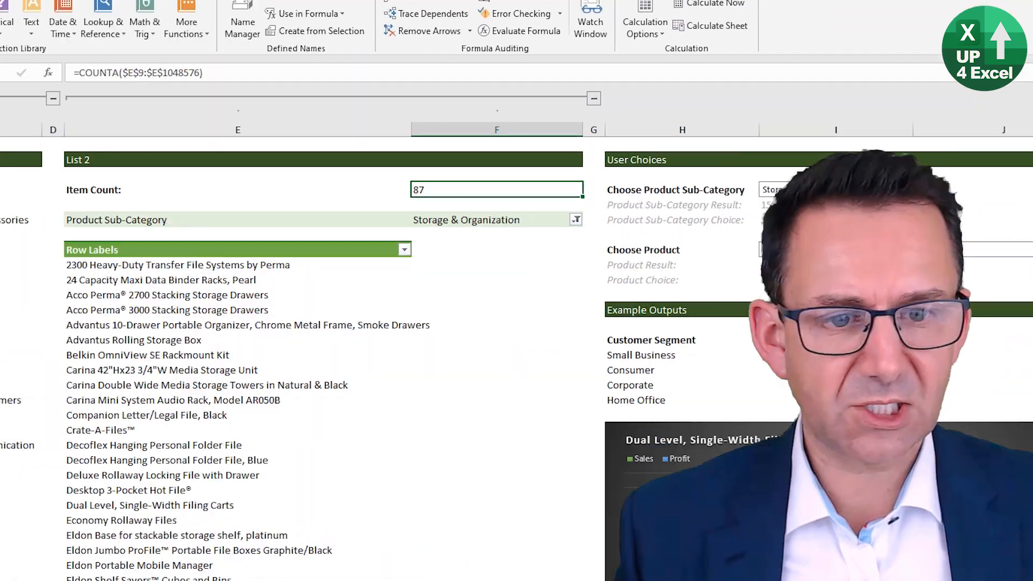
# Set the product combo box's Input range to nProducts and Cell link to $I$9 via Format Control
pyautogui.rightClick(224, 121)
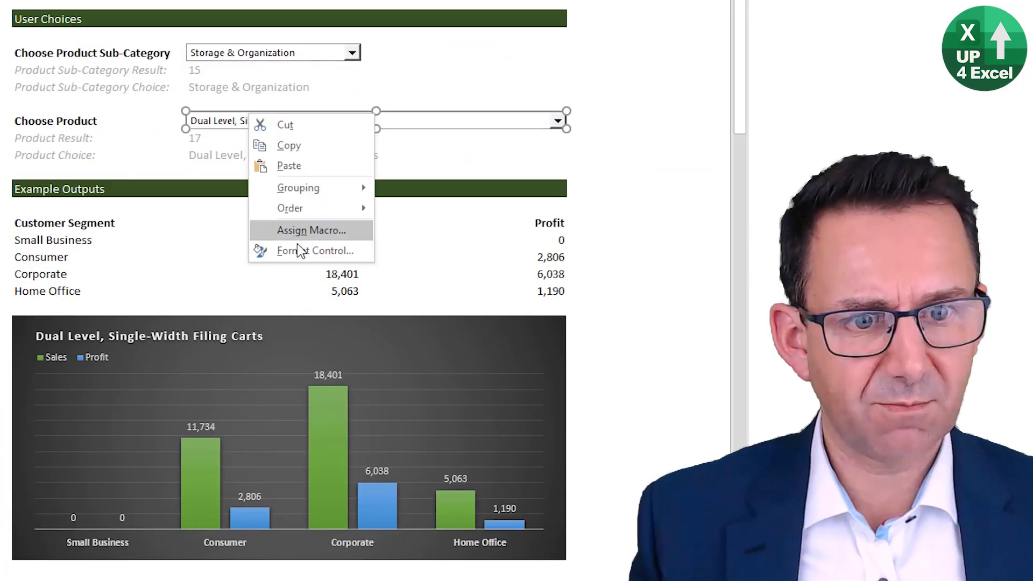
pyautogui.click(319, 251)
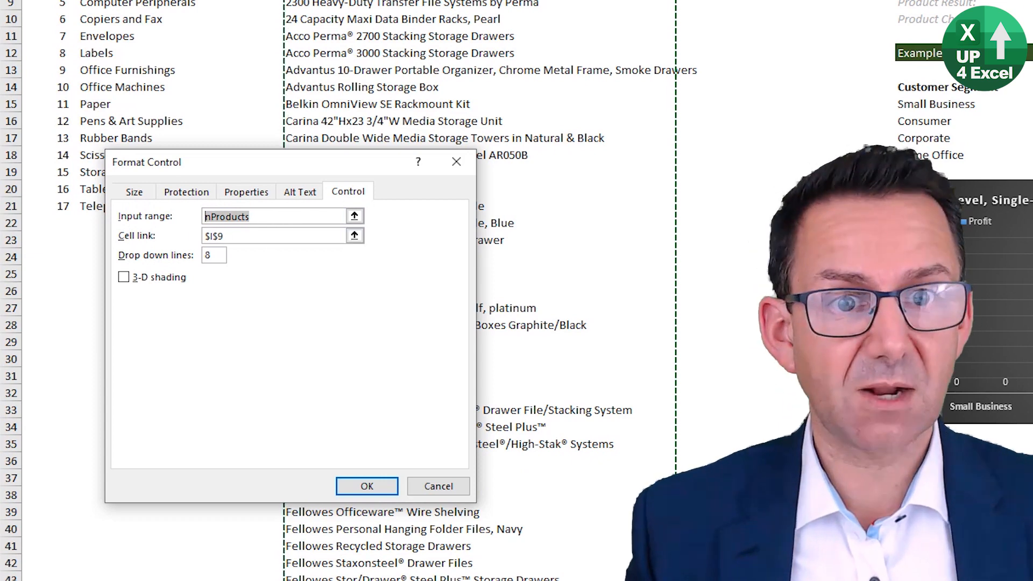
pyautogui.click(366, 485)
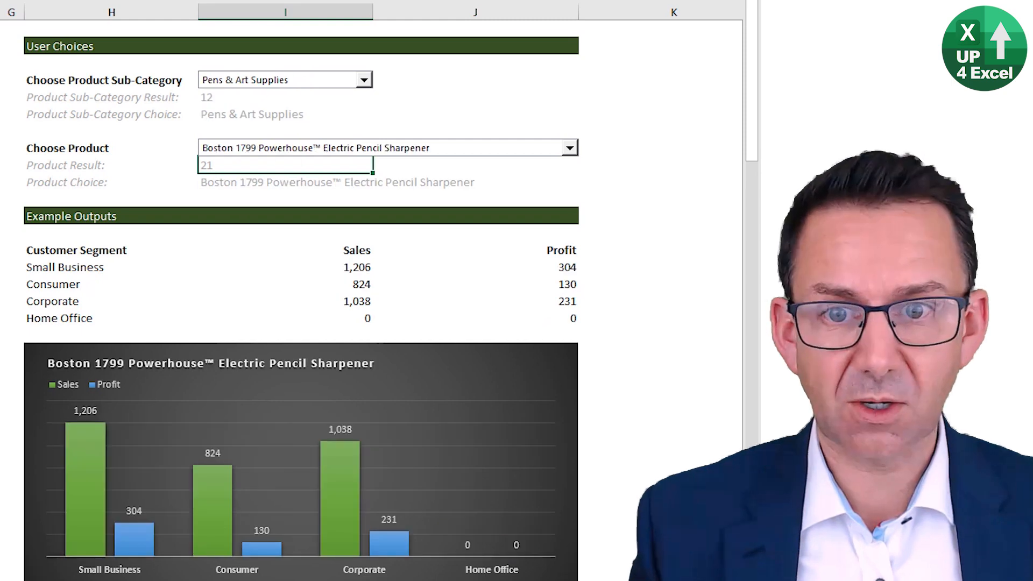
pyautogui.click(361, 79)
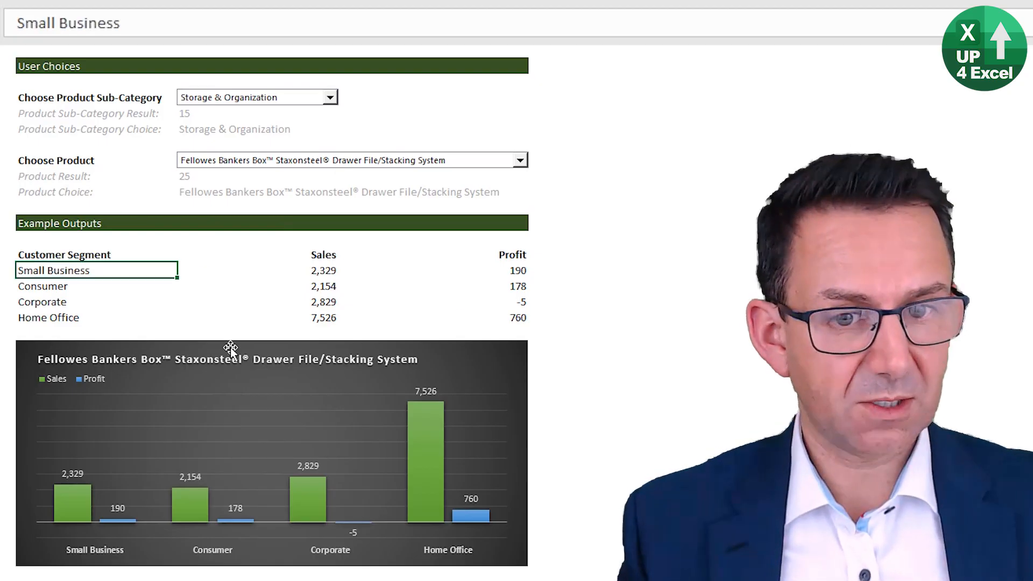
pyautogui.moveTo(357, 278)
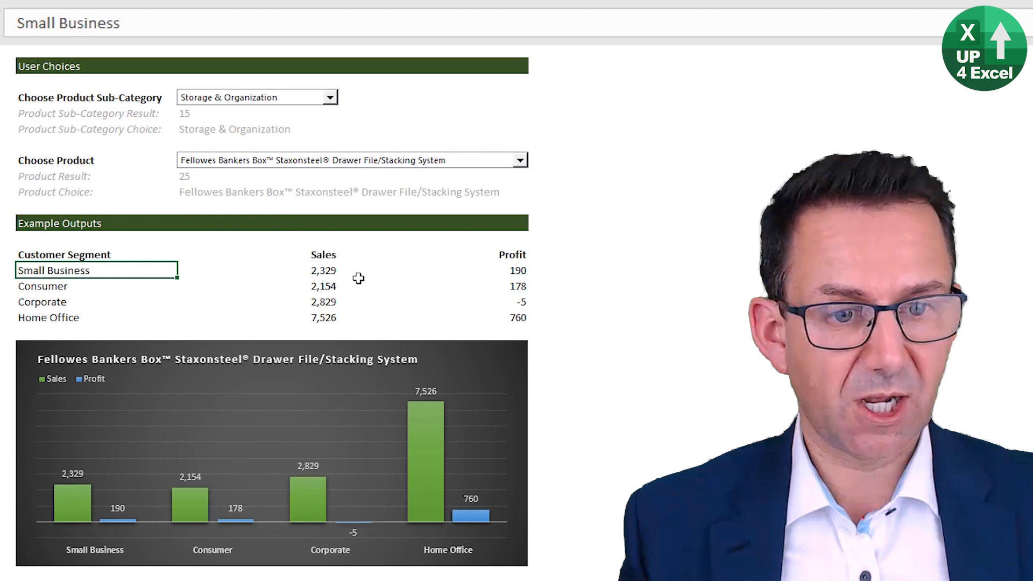
# Inspect the chart's source data and title link, then change the product to Tennsco Regal Shelving Units
pyautogui.click(270, 453)
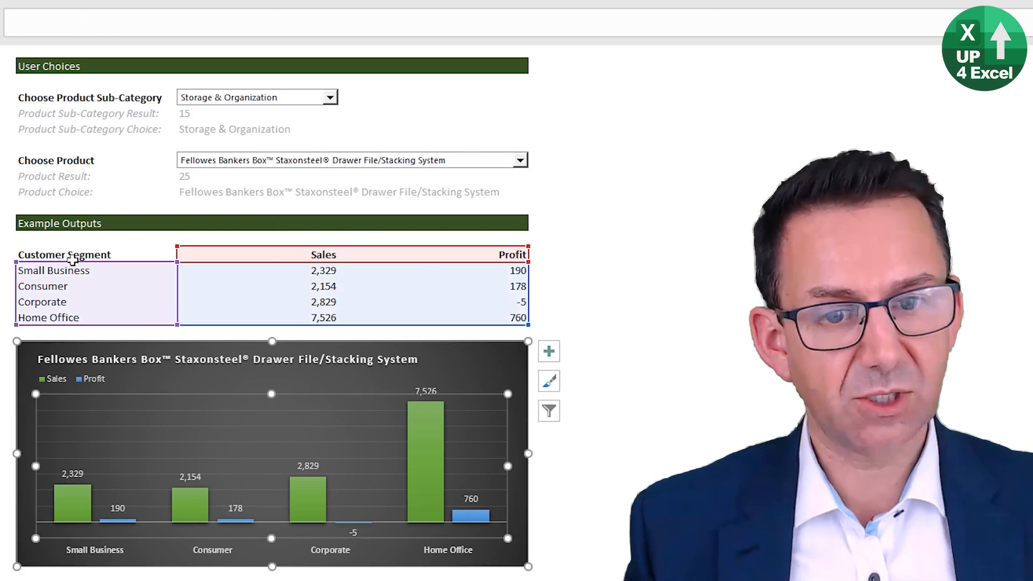
pyautogui.moveTo(388, 439)
pyautogui.write('=')
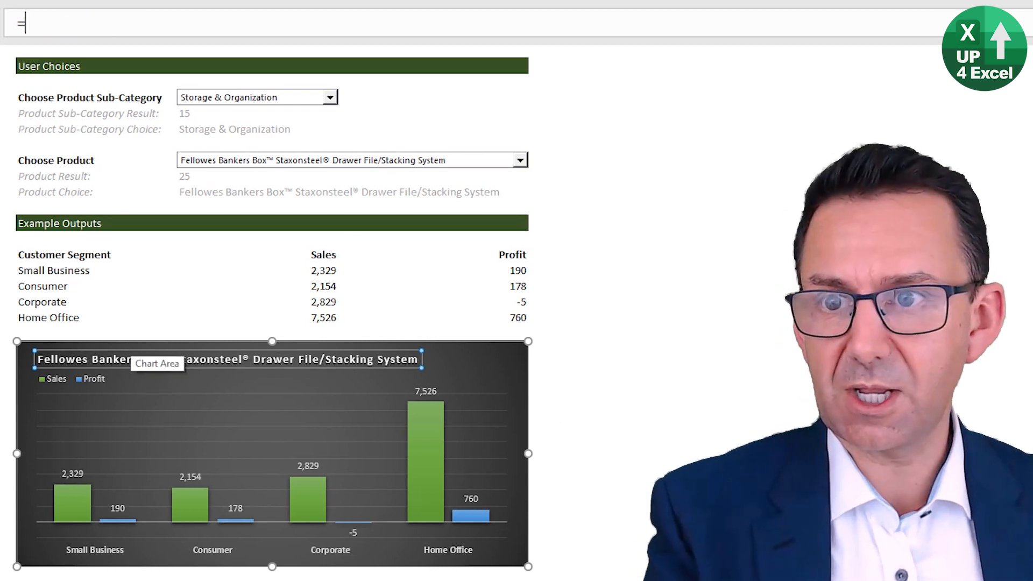
pyautogui.click(257, 192)
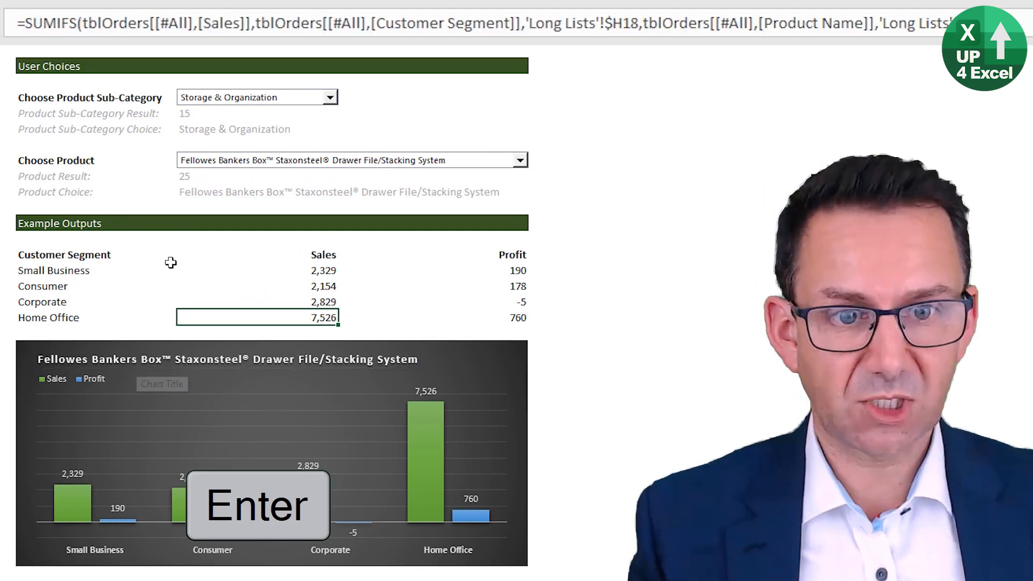
pyautogui.click(520, 159)
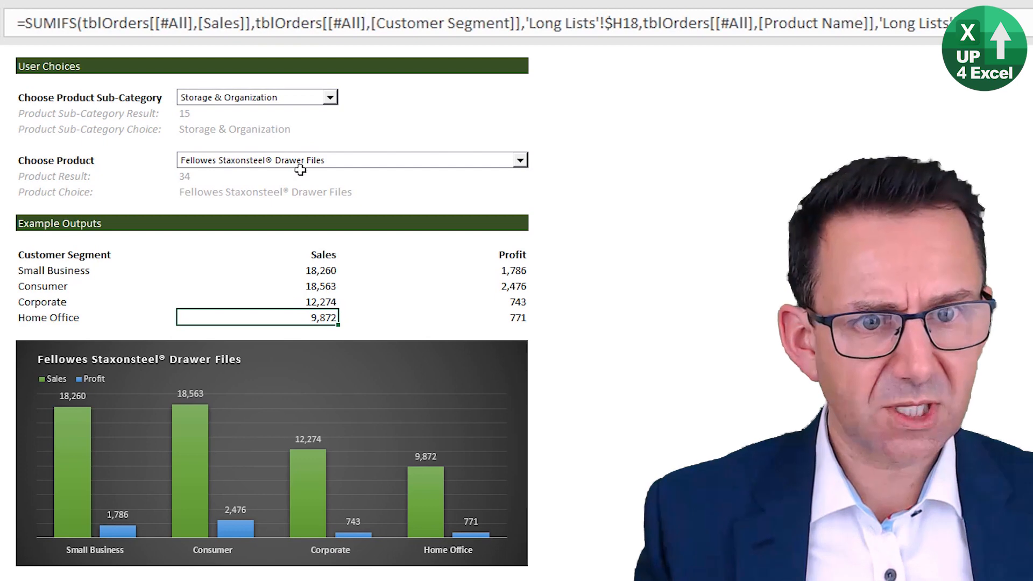
pyautogui.click(520, 161)
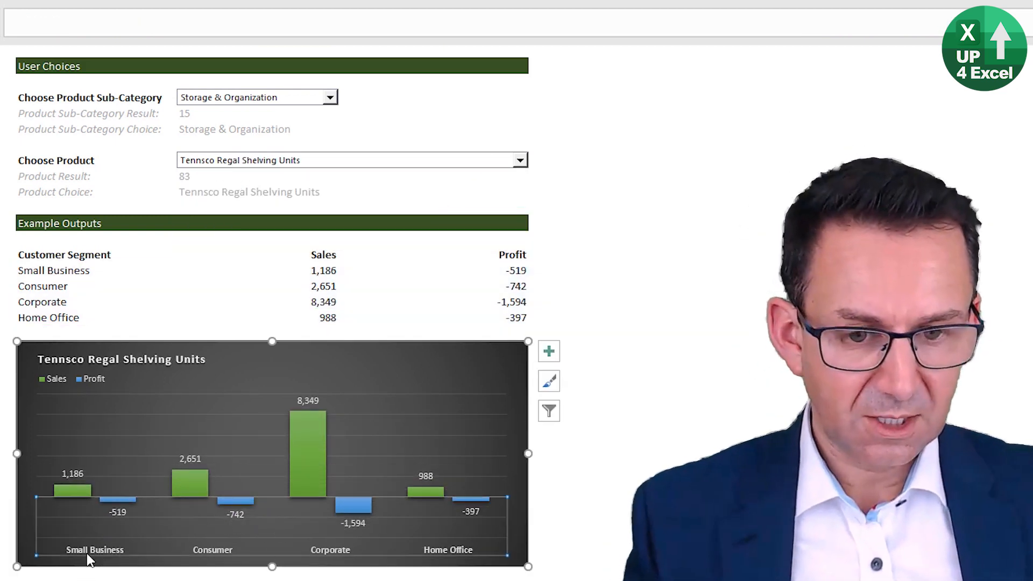
# Set the category axis Label Position to Low and the profit data labels to Outside End
pyautogui.rightClick(94, 550)
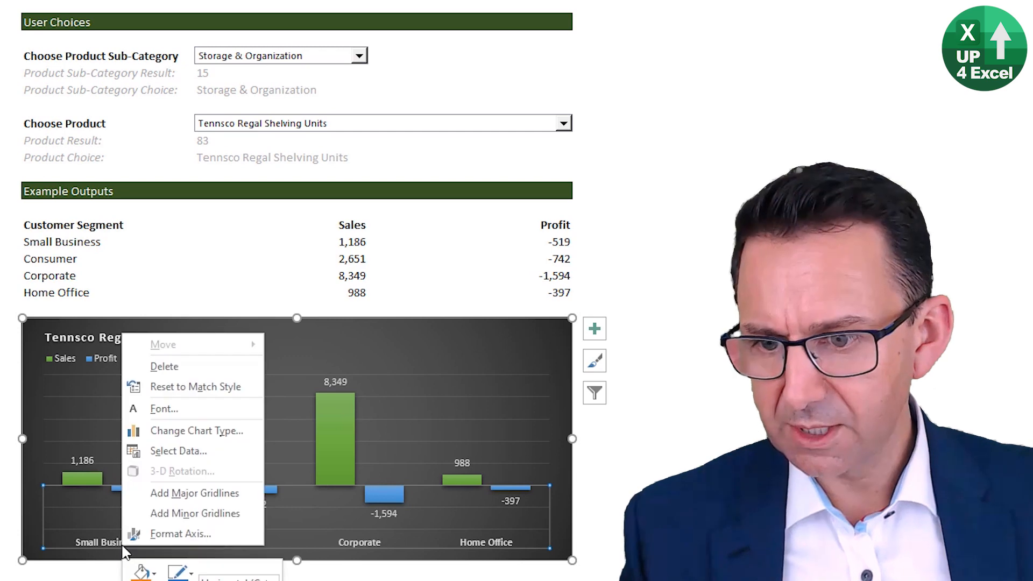
pyautogui.click(180, 533)
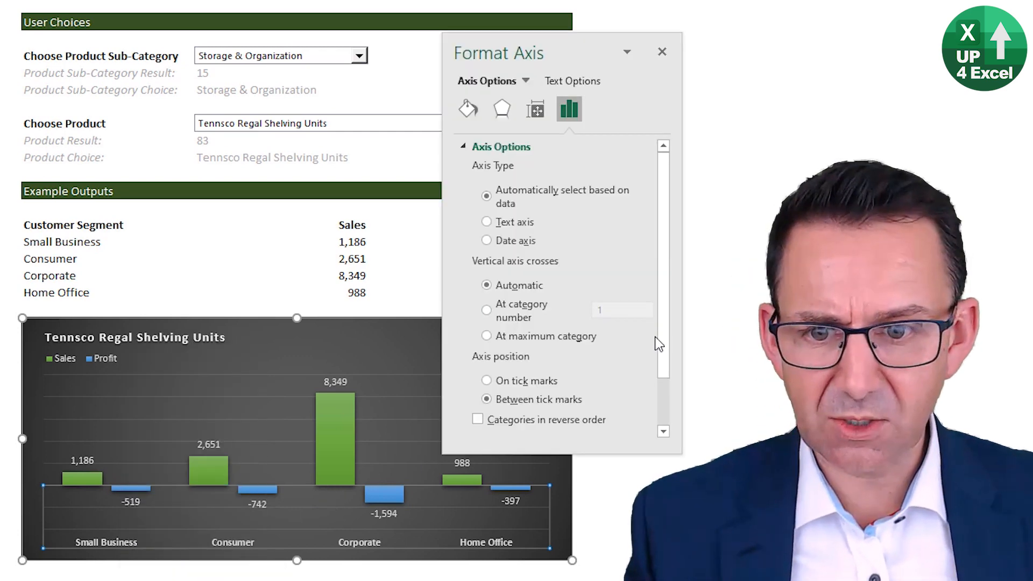
pyautogui.scroll(-3)
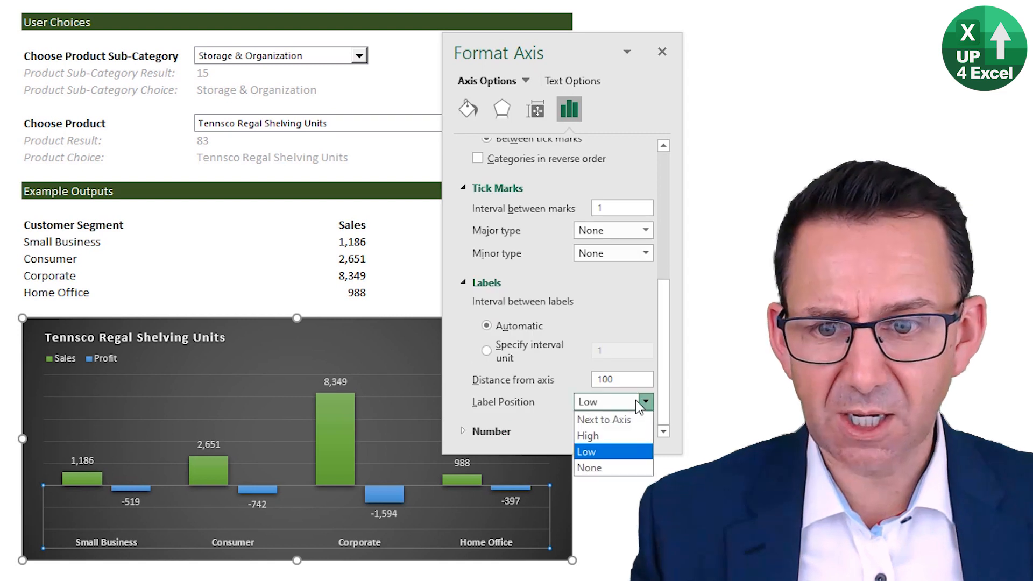
pyautogui.moveTo(604, 419)
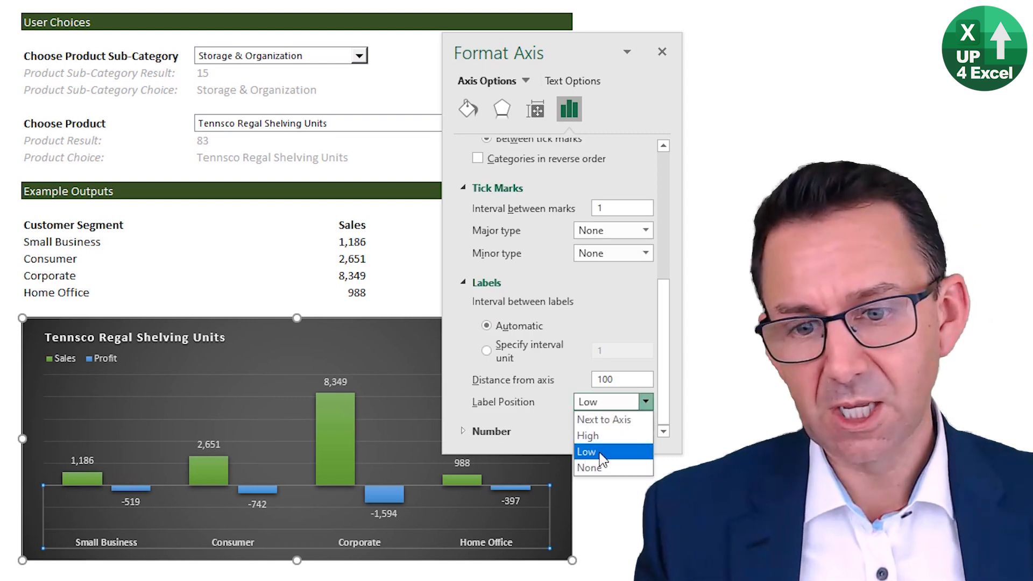
pyautogui.click(585, 452)
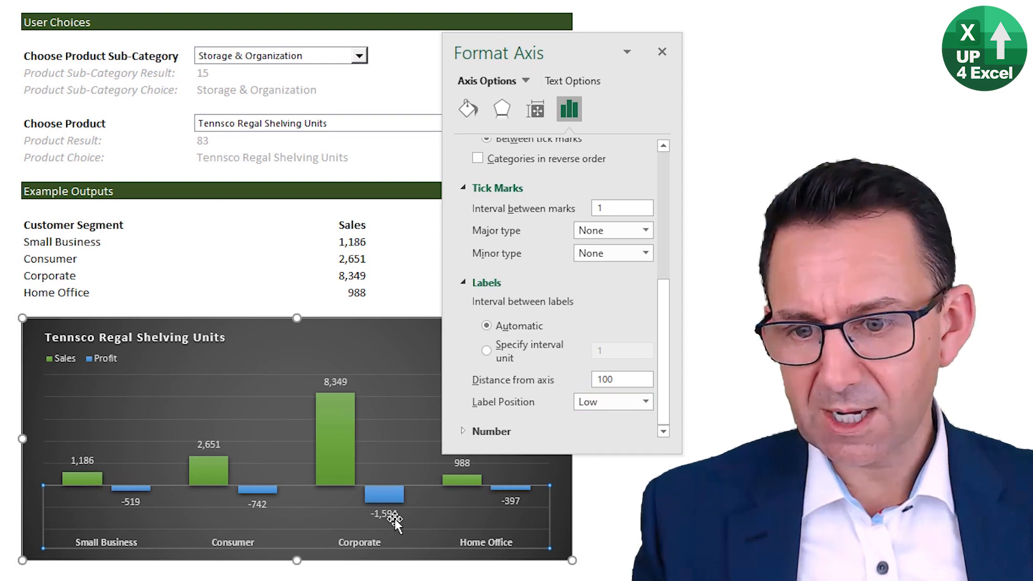
pyautogui.click(385, 515)
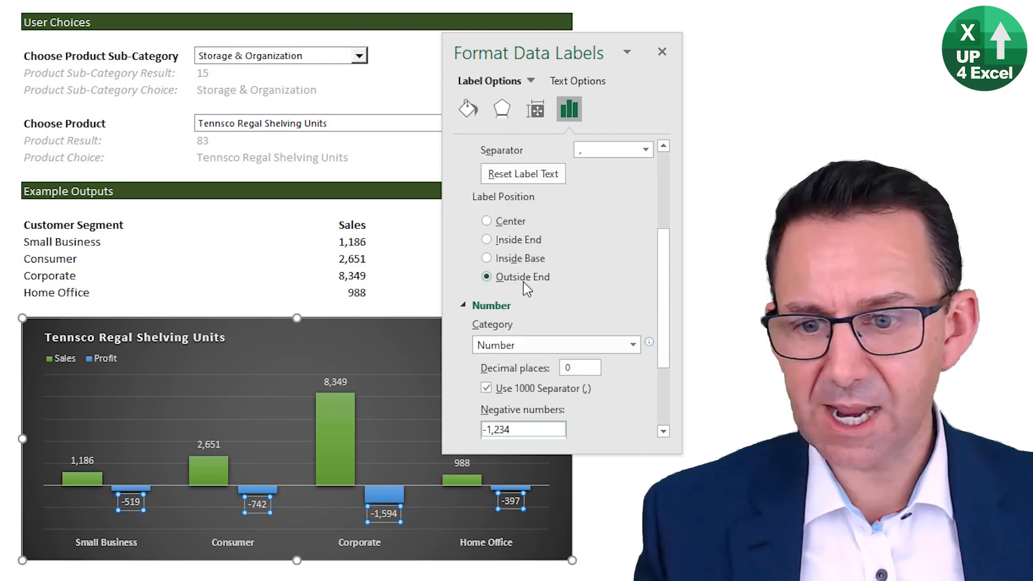
pyautogui.moveTo(349, 554)
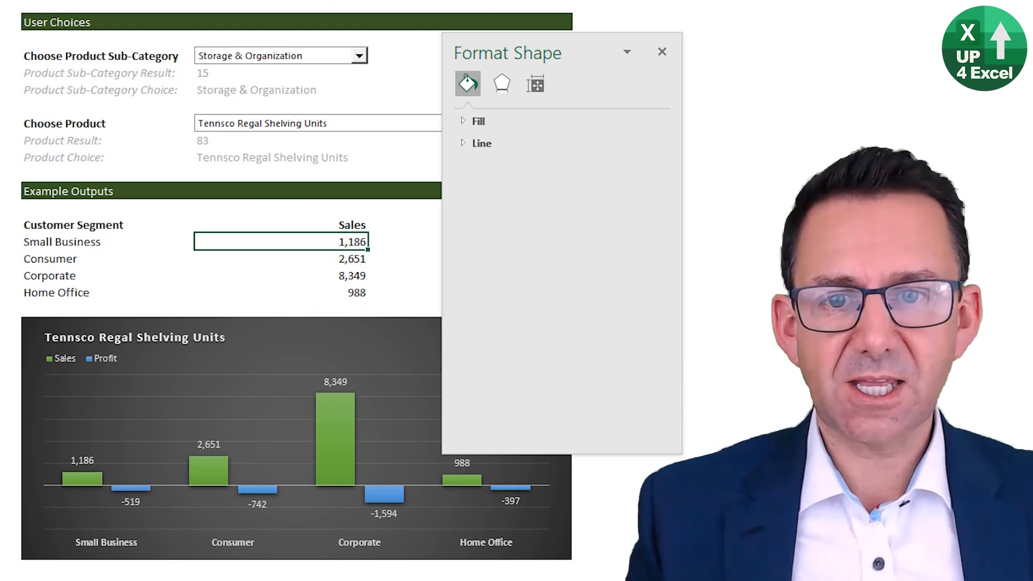
# Close the Format Shape pane to reveal the finished outputs sheet with the Tennsco chart
pyautogui.click(662, 52)
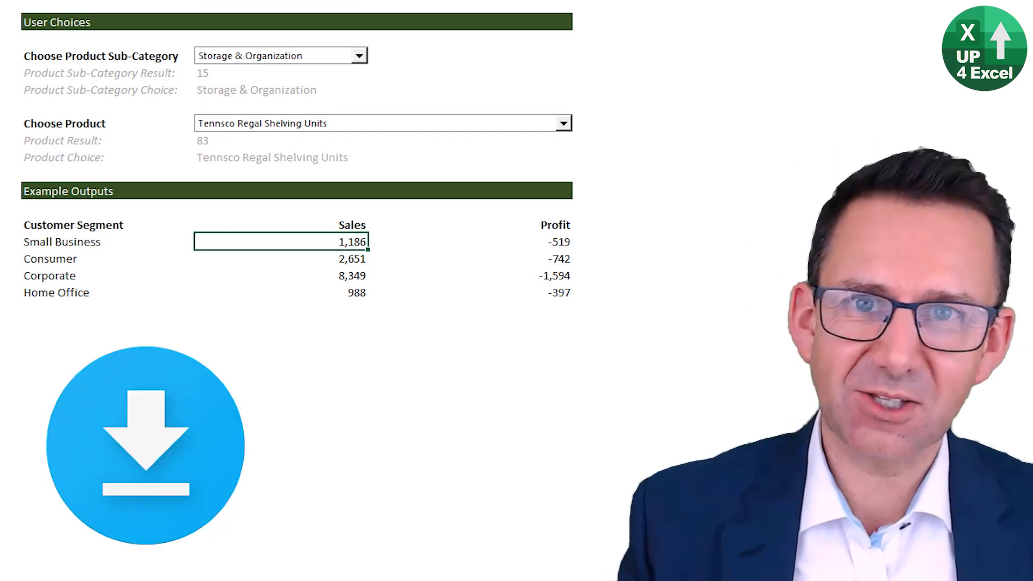
pyautogui.moveTo(376, 454)
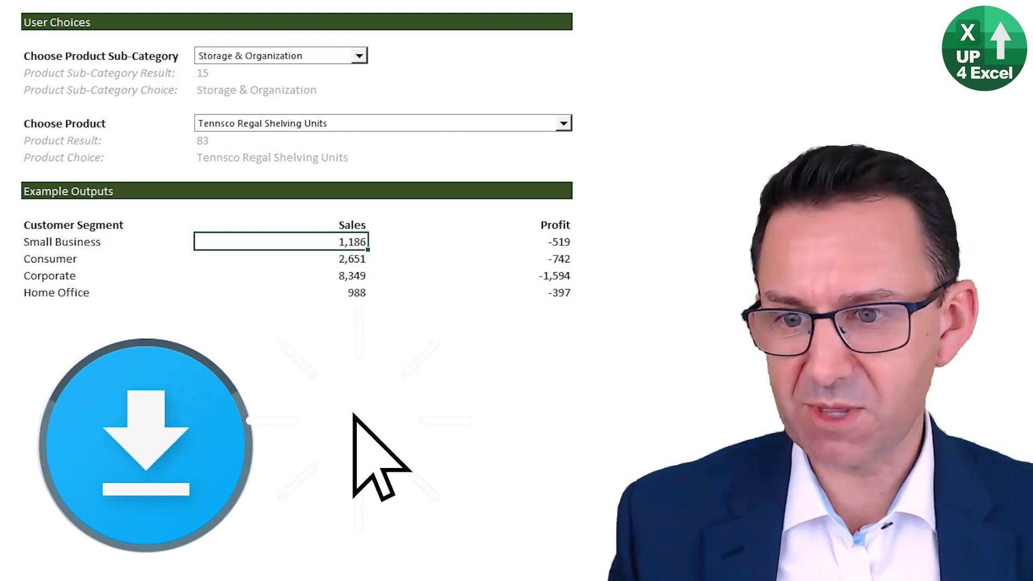